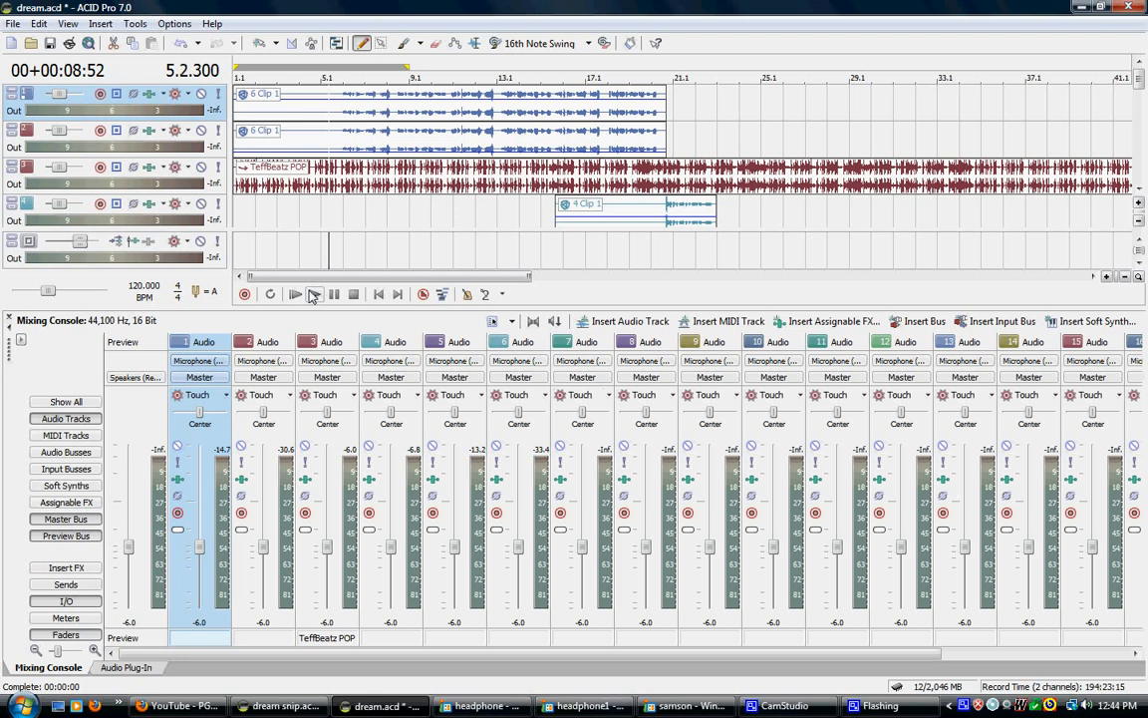
mouse_move(314, 293)
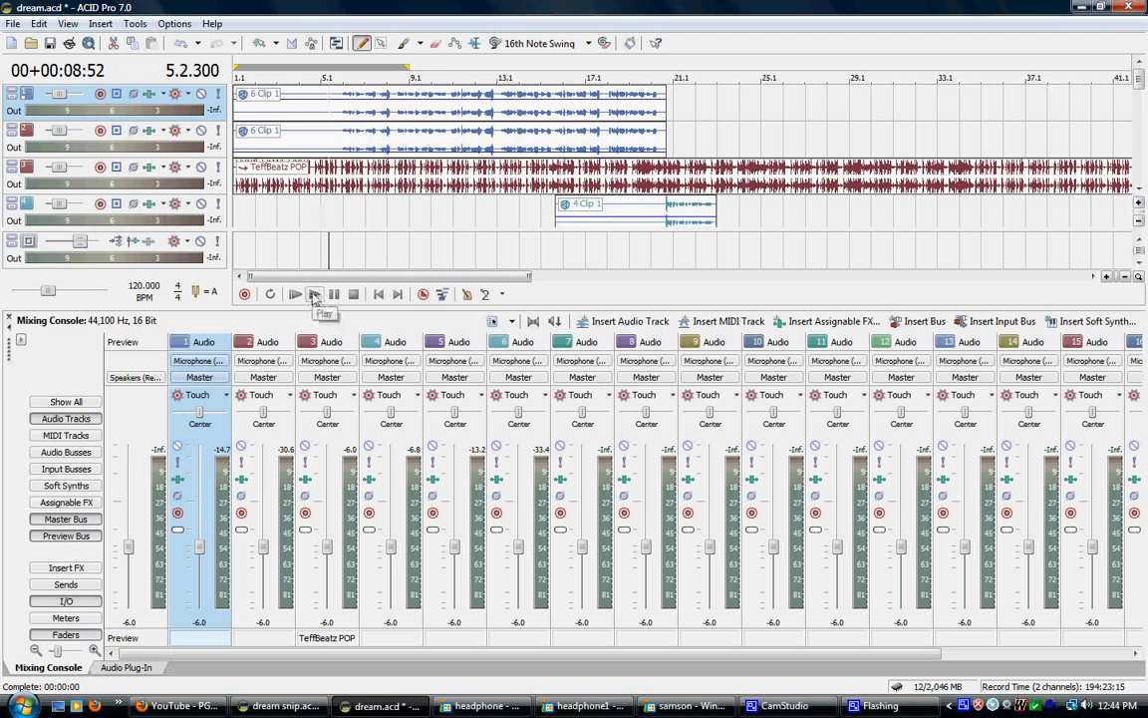
Play the dream snip project to preview the doubled vocals, then stop playback
click(314, 293)
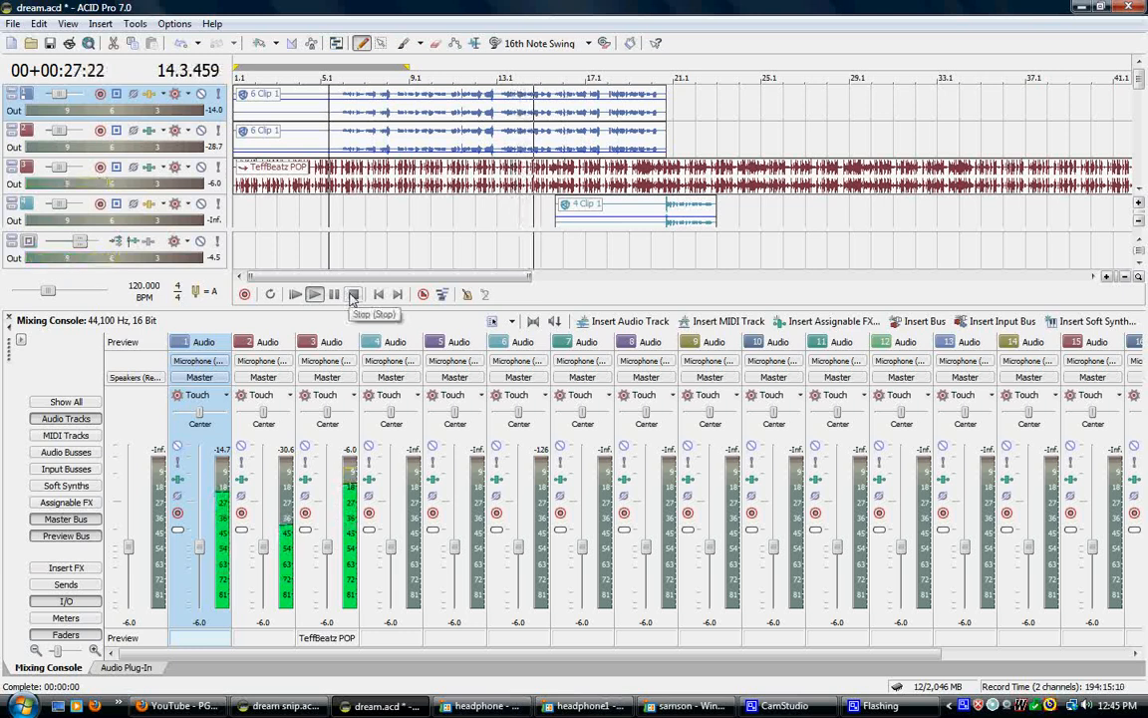
click(354, 293)
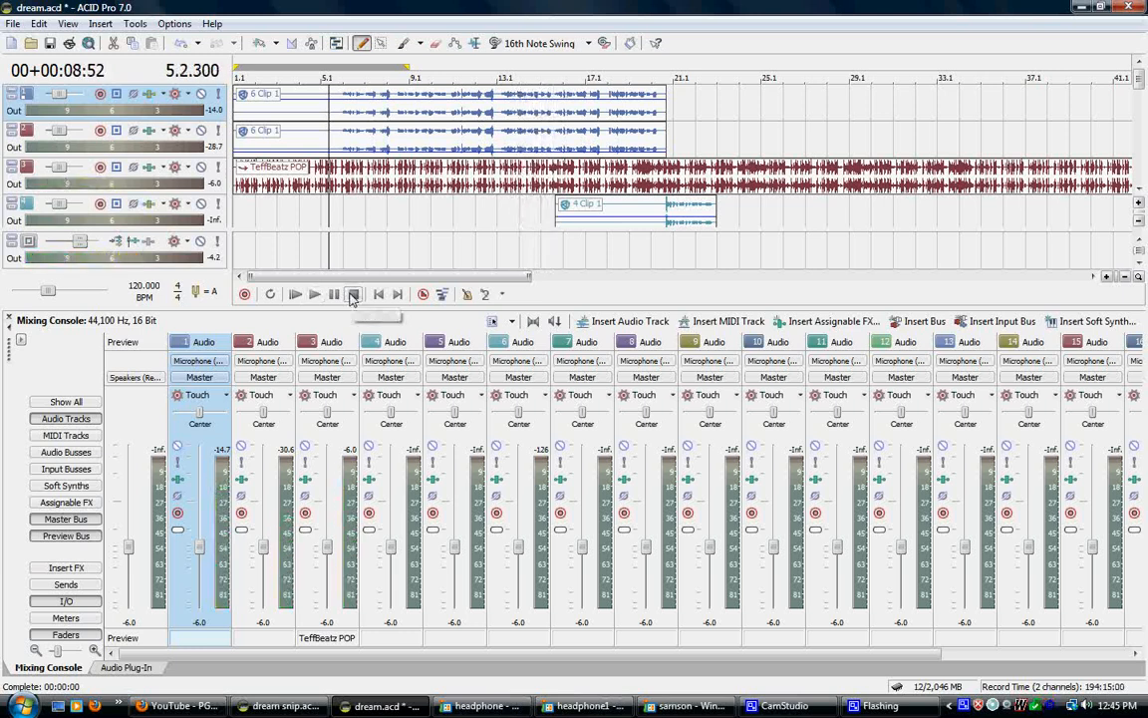
mouse_move(354, 293)
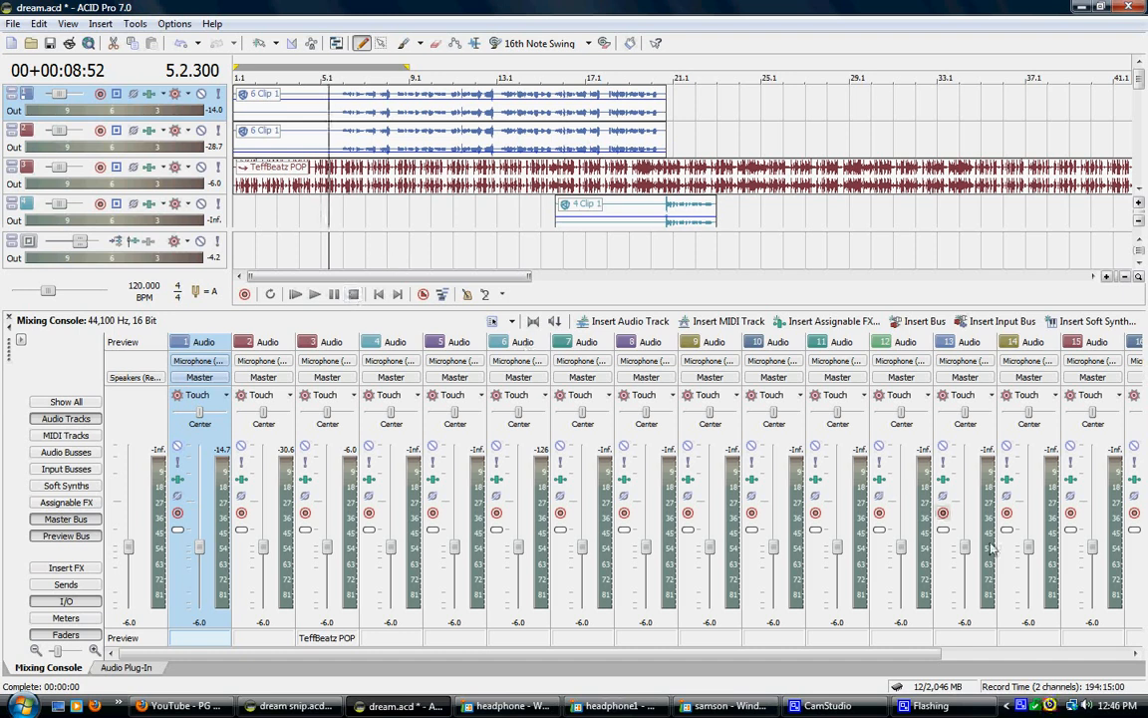
mouse_move(726, 705)
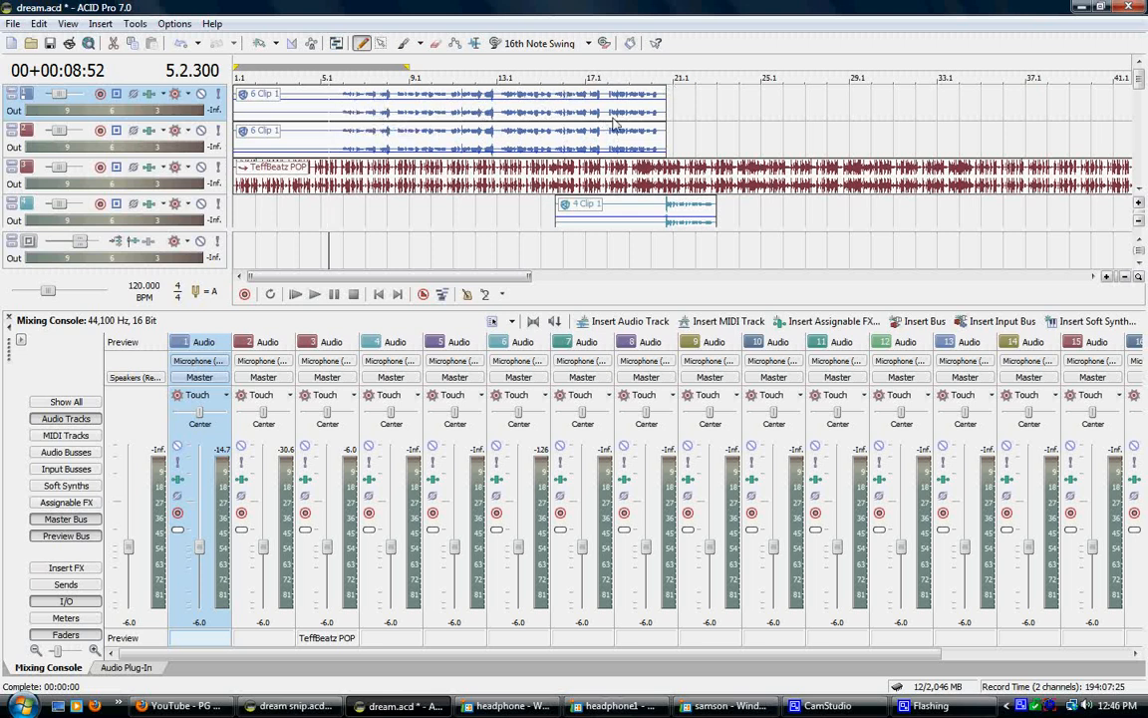
mouse_move(368, 127)
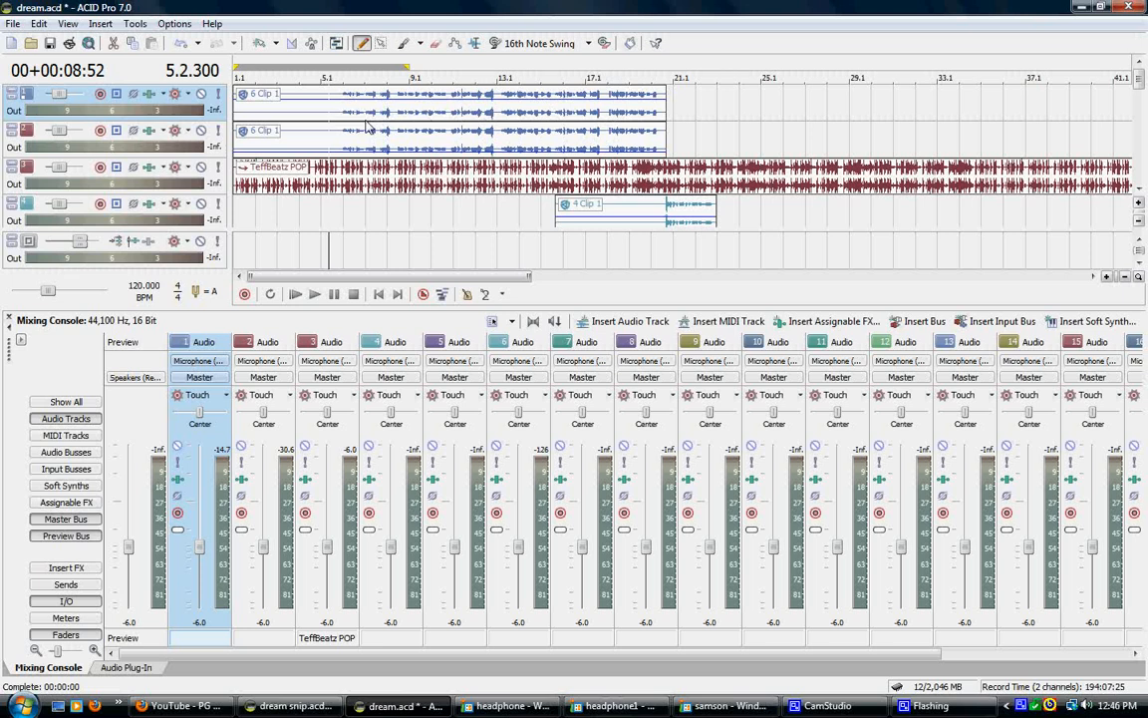
mouse_move(488, 117)
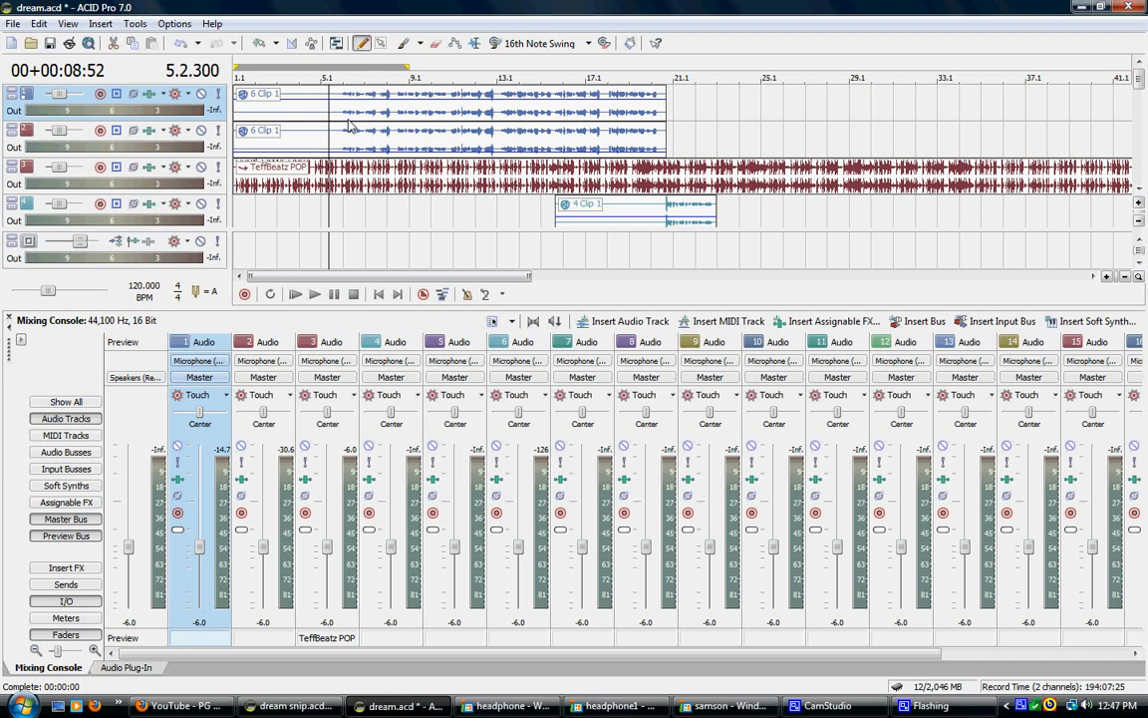
mouse_move(488, 107)
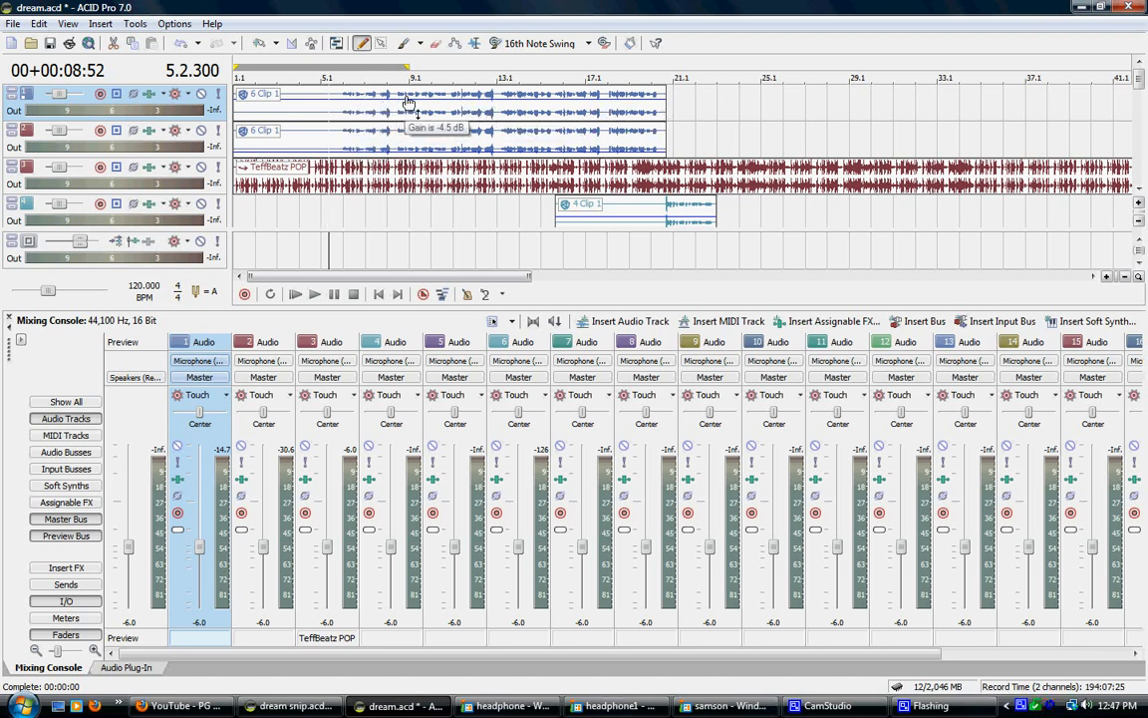
mouse_move(488, 102)
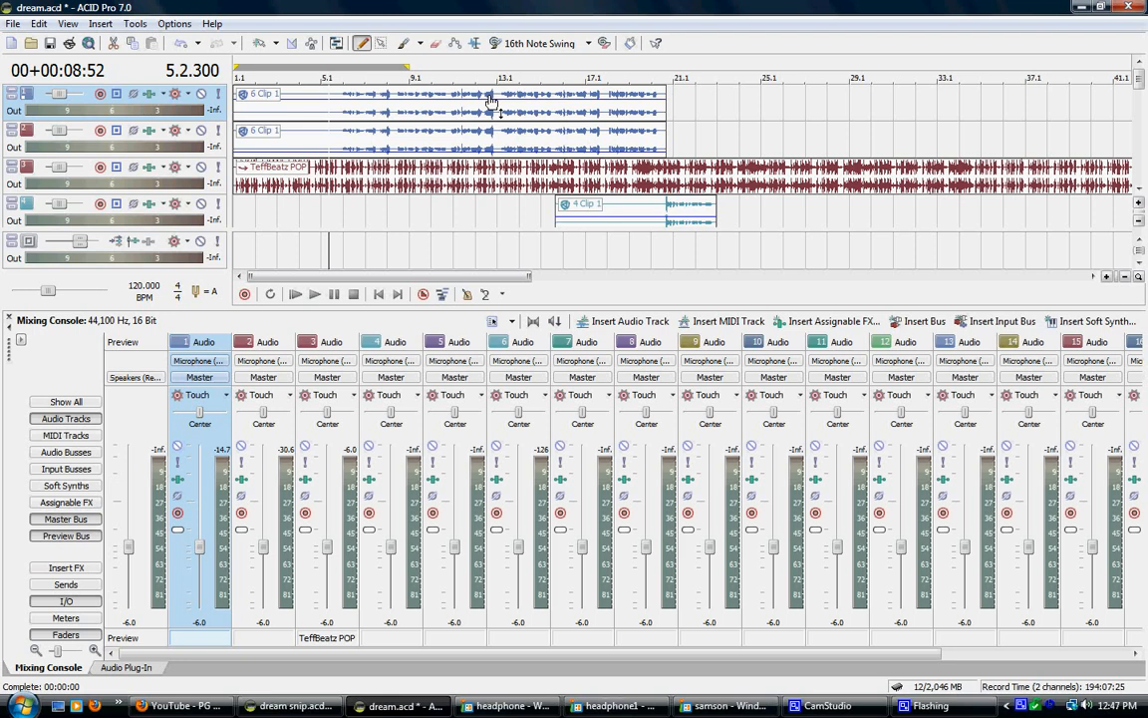
mouse_move(349, 107)
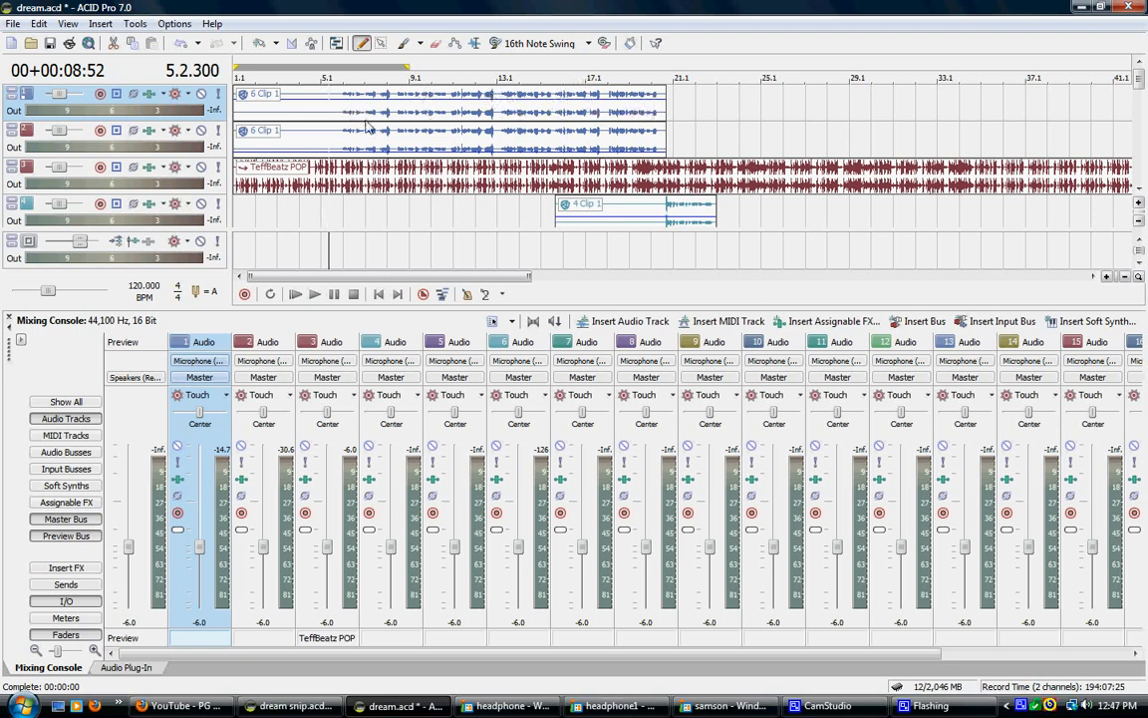
mouse_move(491, 131)
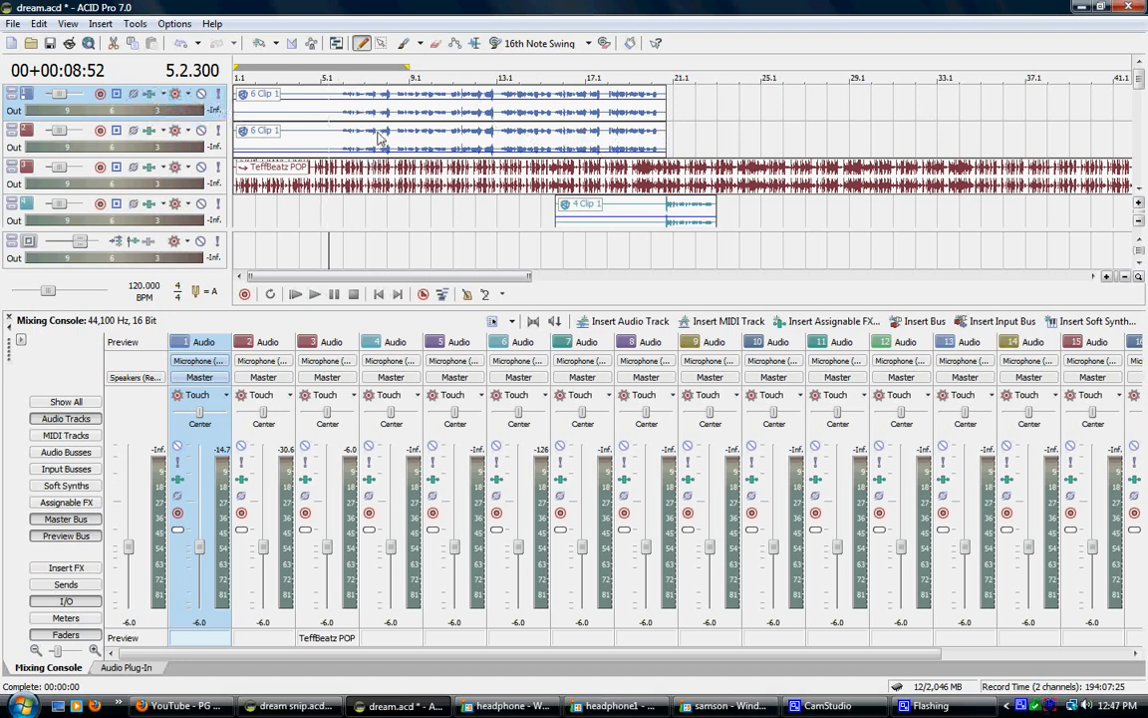
mouse_move(383, 145)
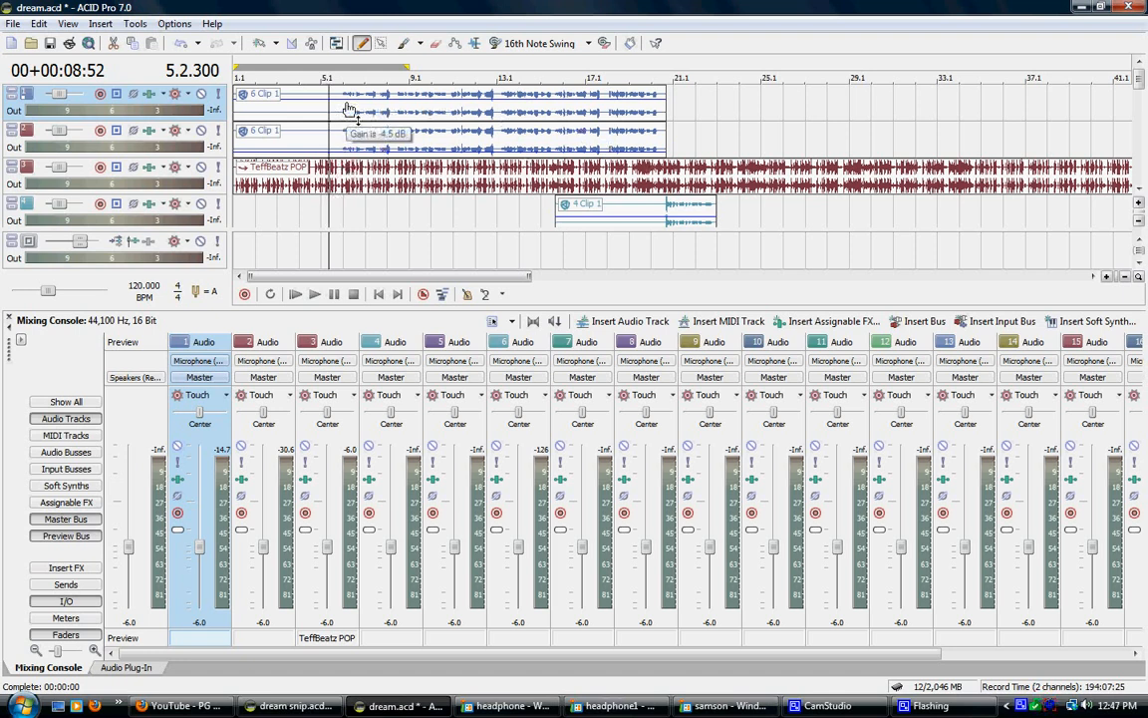
mouse_move(309, 120)
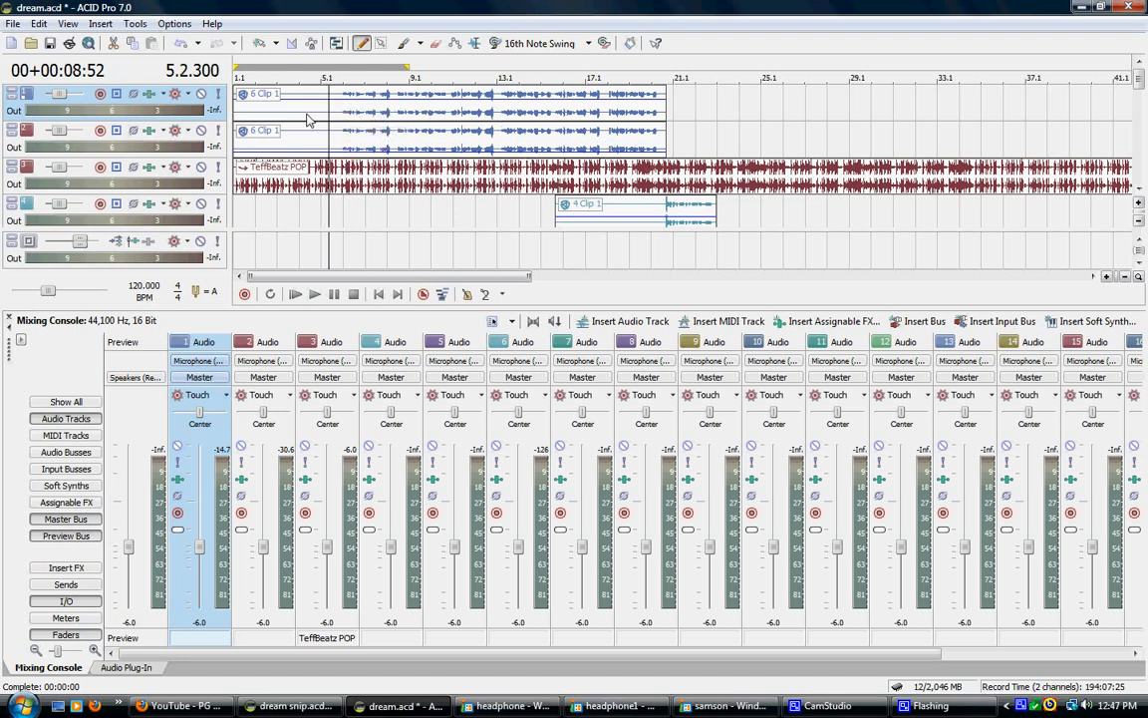
mouse_move(351, 115)
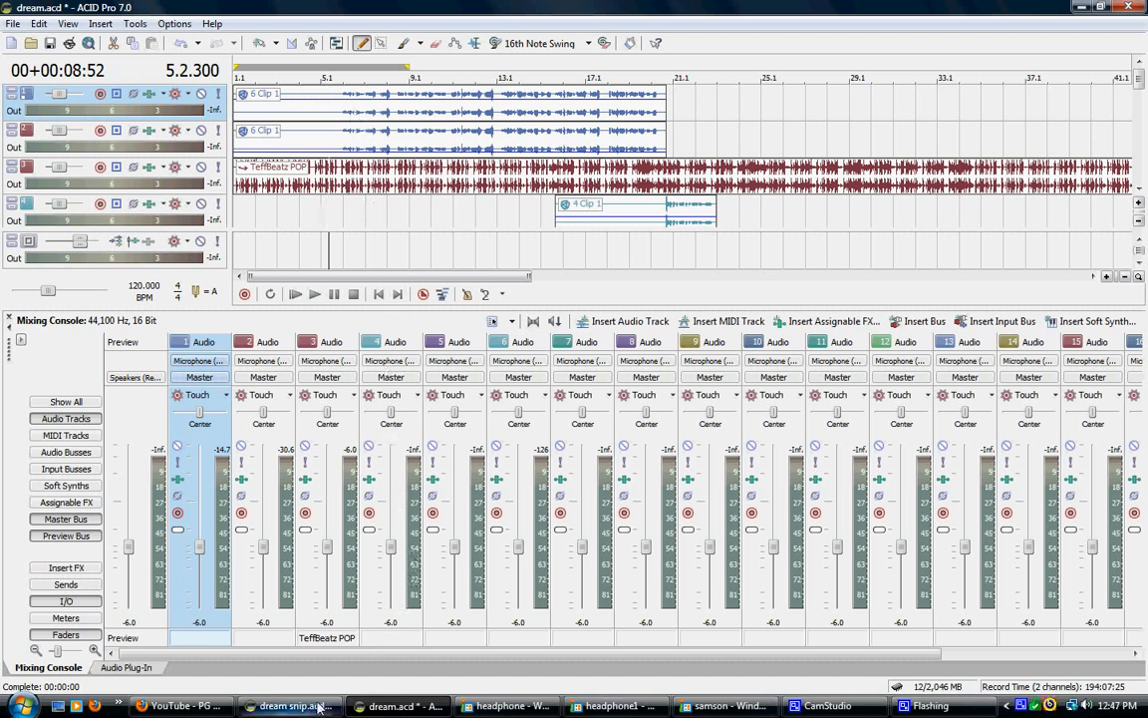
mouse_move(289, 705)
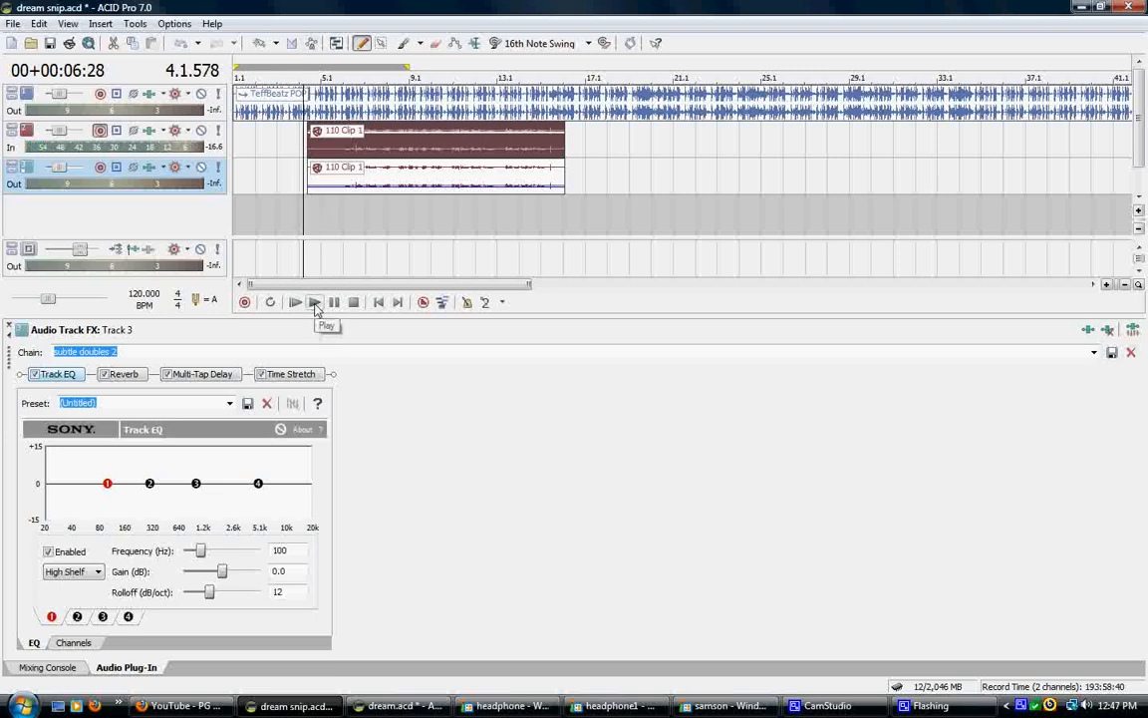
click(295, 302)
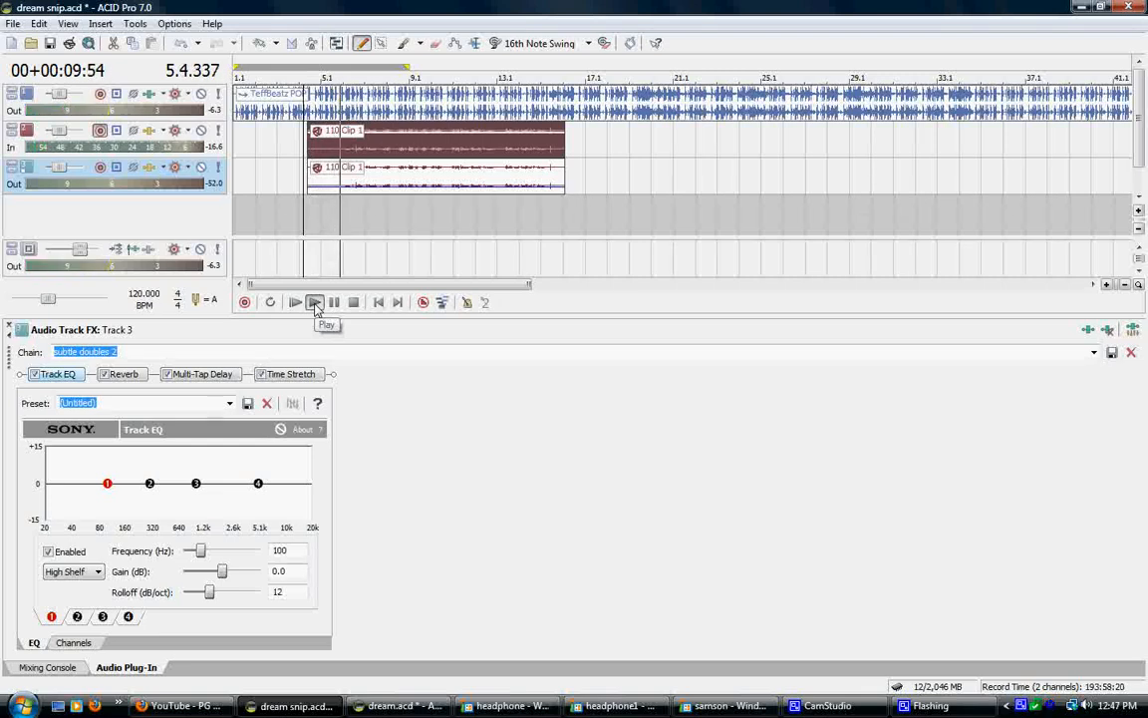
click(294, 302)
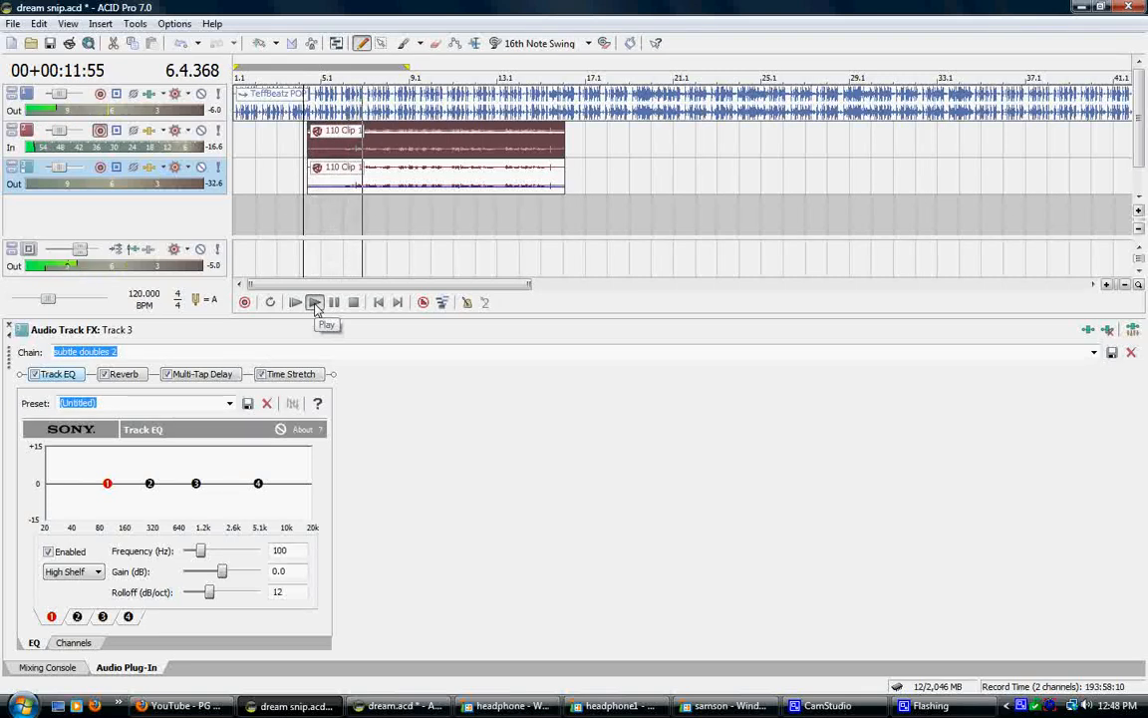
click(295, 301)
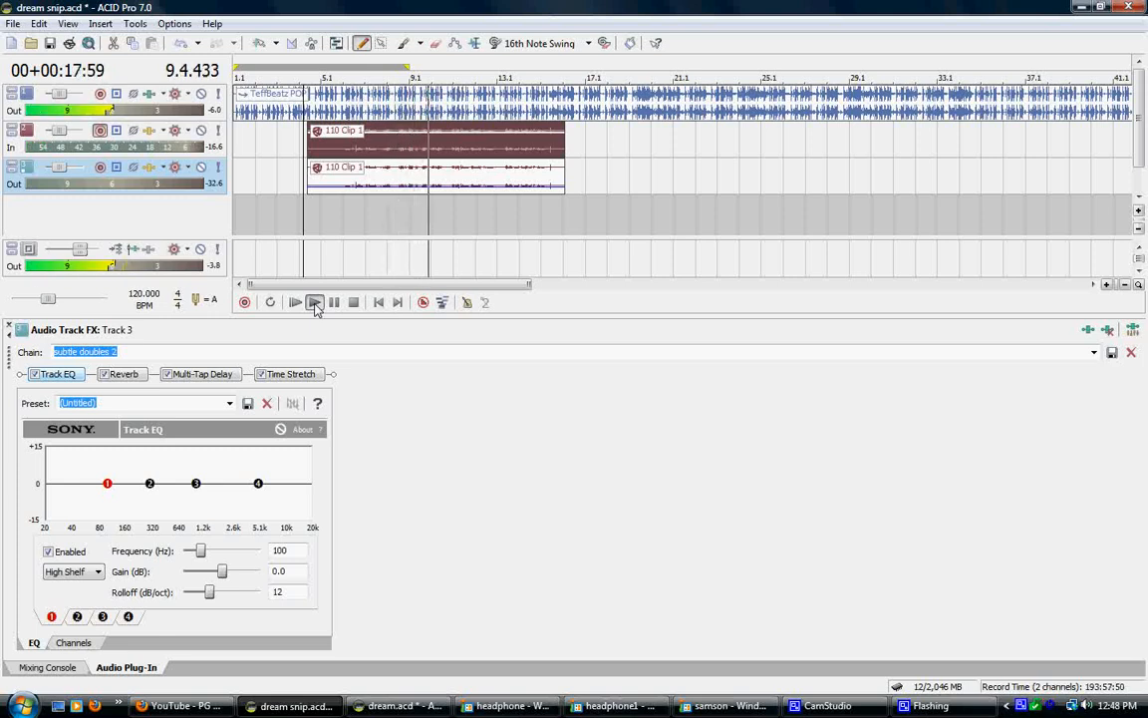
click(295, 302)
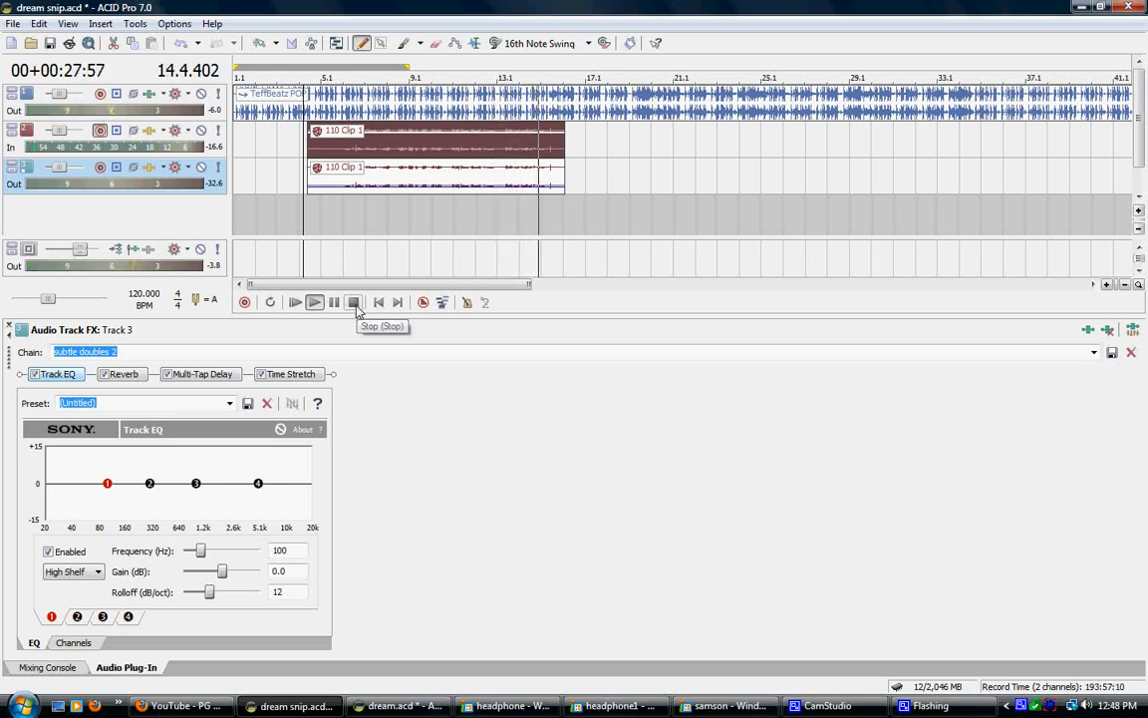
click(353, 302)
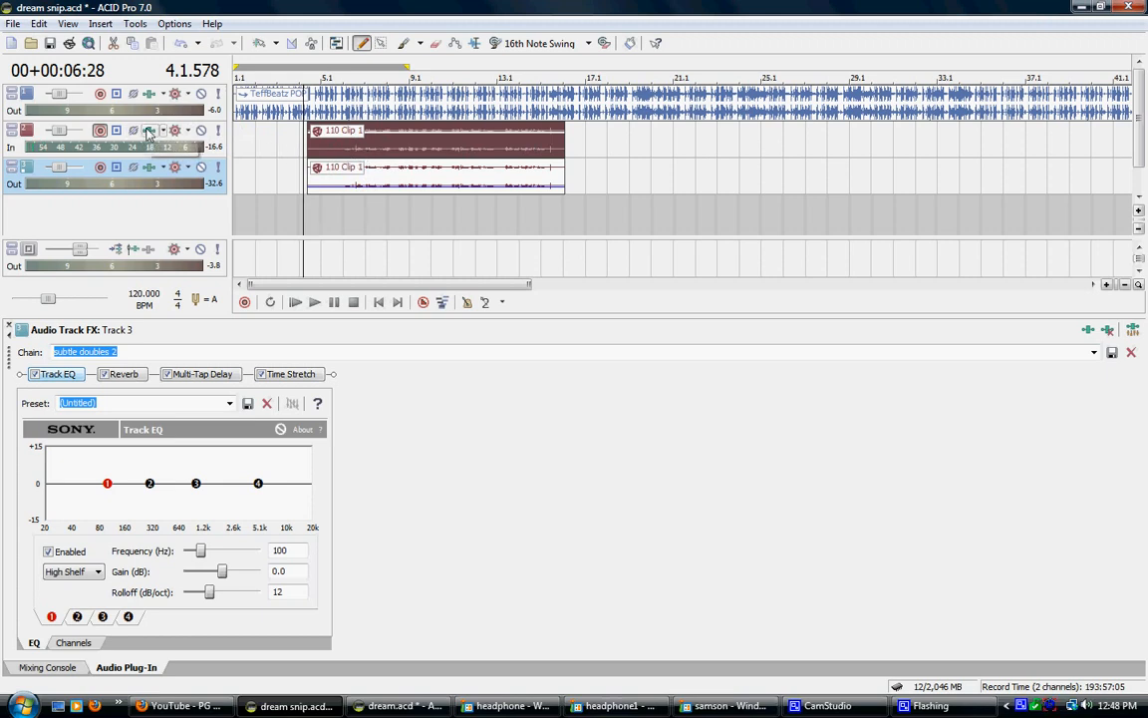
Load the saved 'vocals' FX chain onto Track 2
click(149, 131)
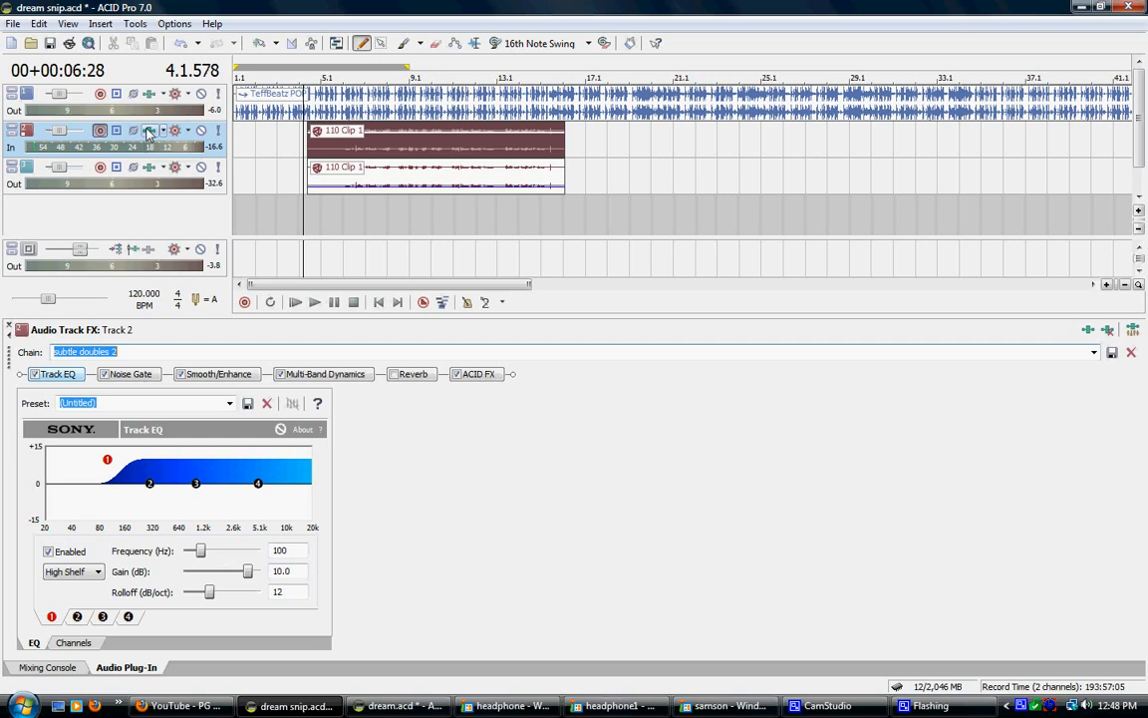
click(1093, 352)
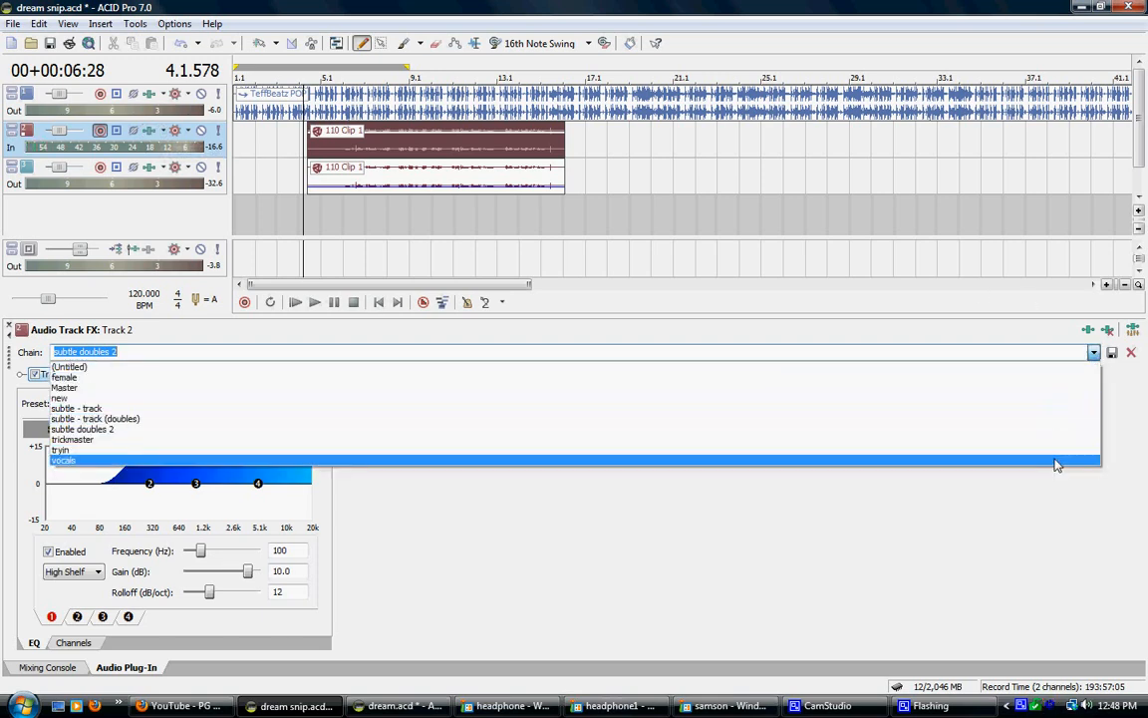
click(63, 460)
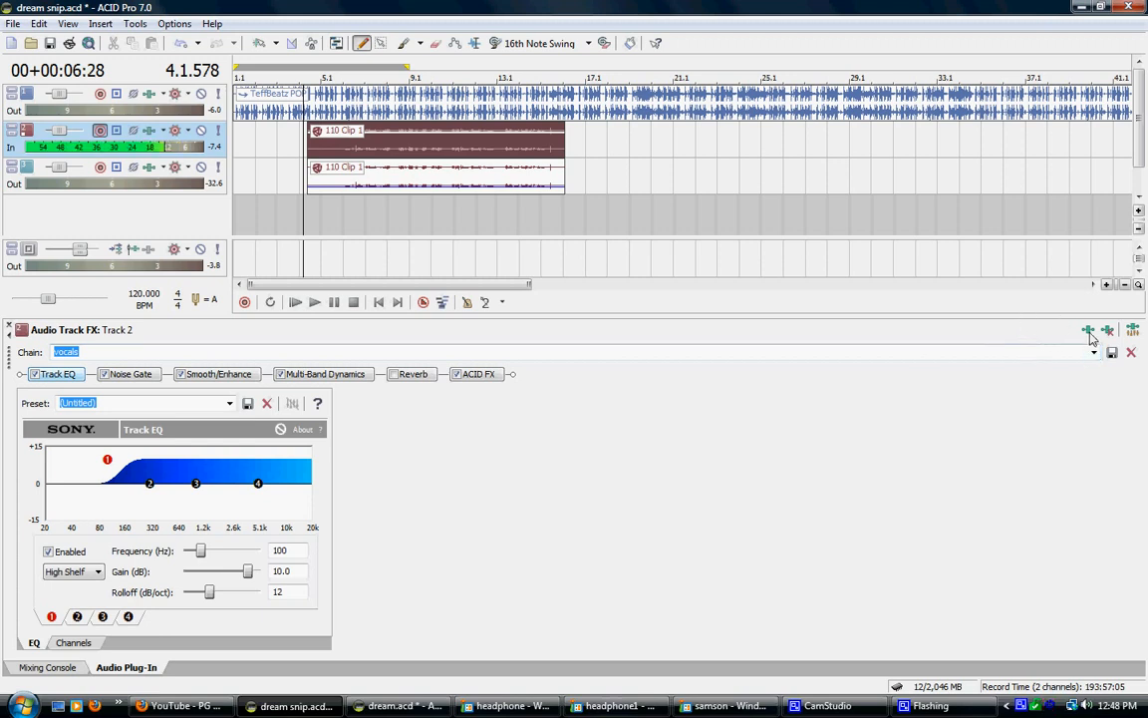
mouse_move(1088, 330)
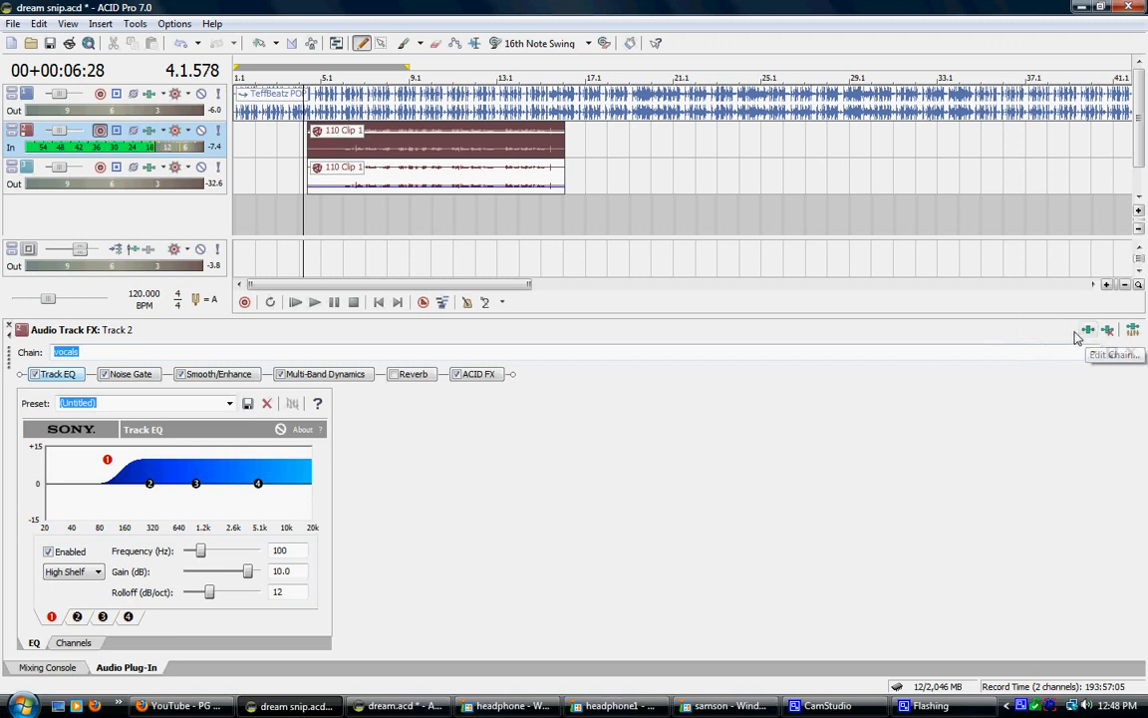
Bring up the Plug-In Chooser for Track 2's chain and move it aside
click(1088, 330)
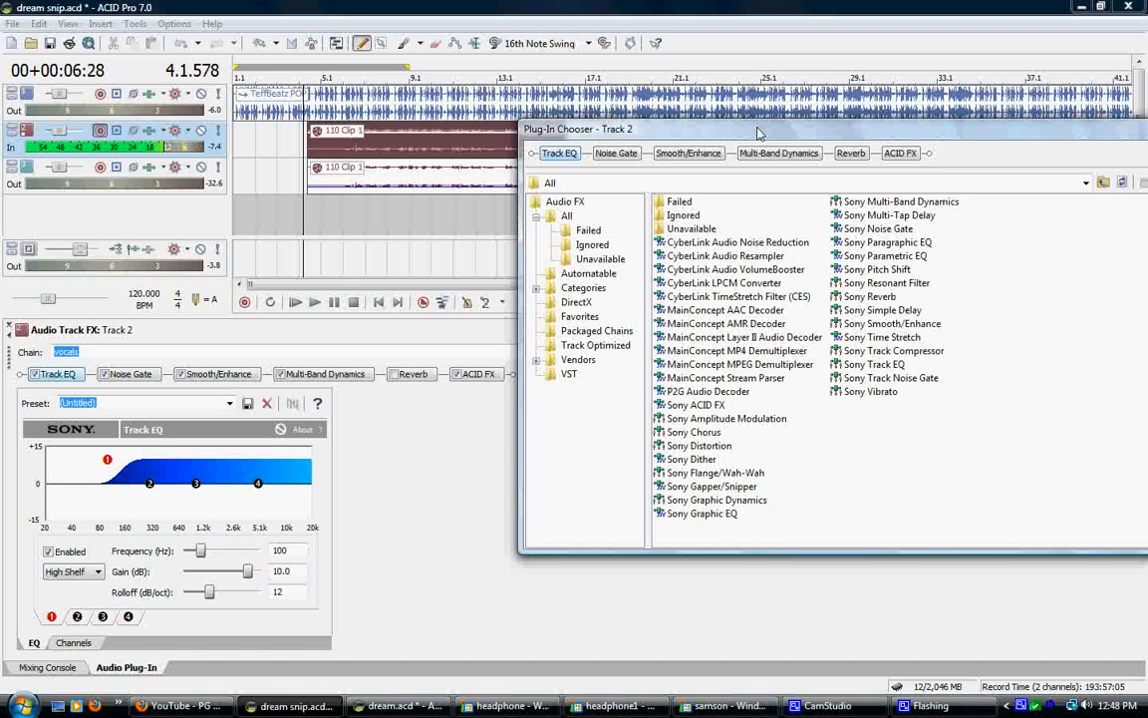
drag(757, 130, 728, 96)
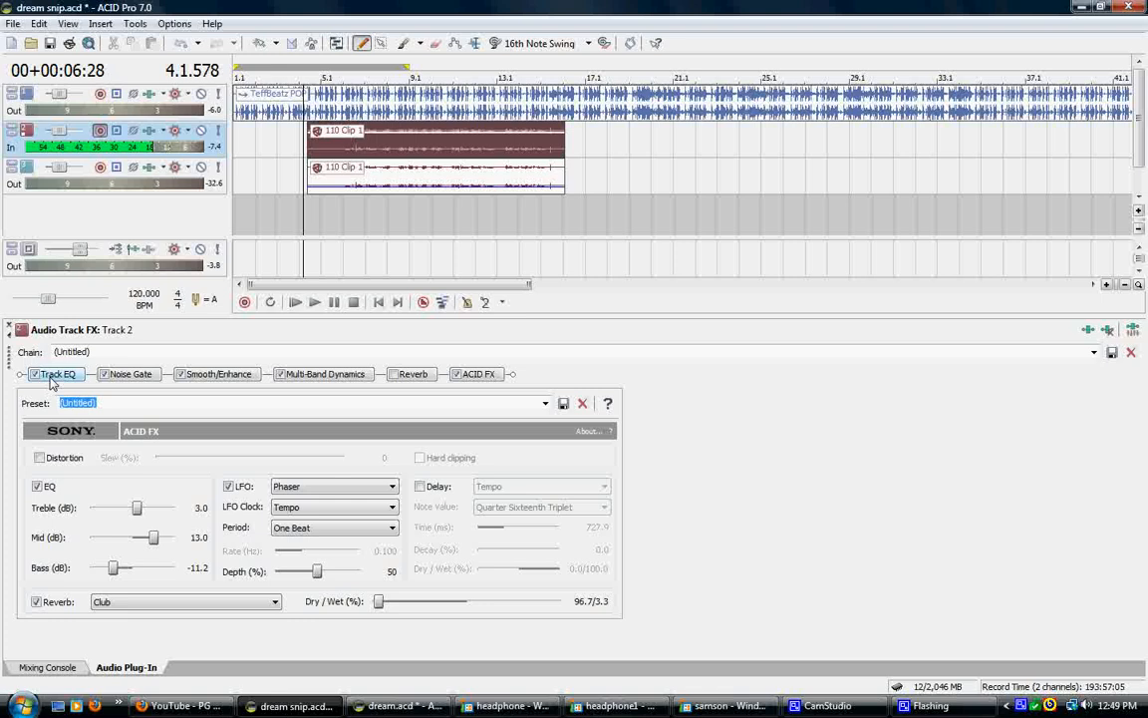
Review Track 2's Track EQ and Noise Gate settings (-20 dB threshold, 1 ms attack/release)
click(55, 374)
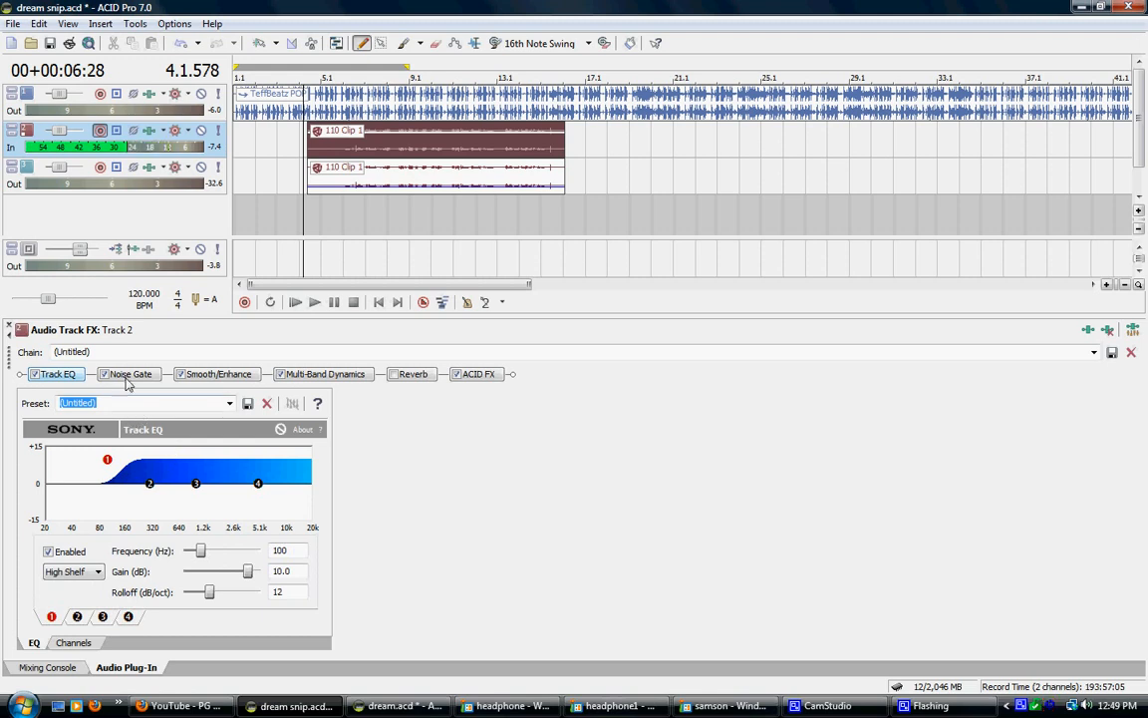
click(129, 374)
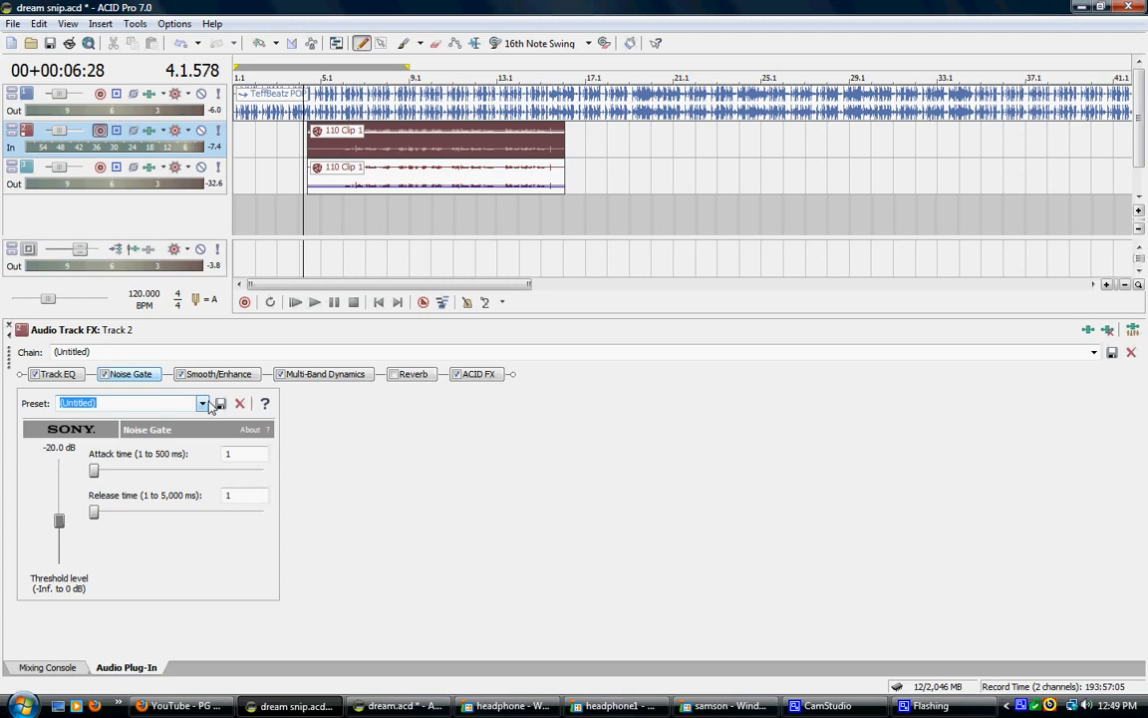
mouse_move(240, 402)
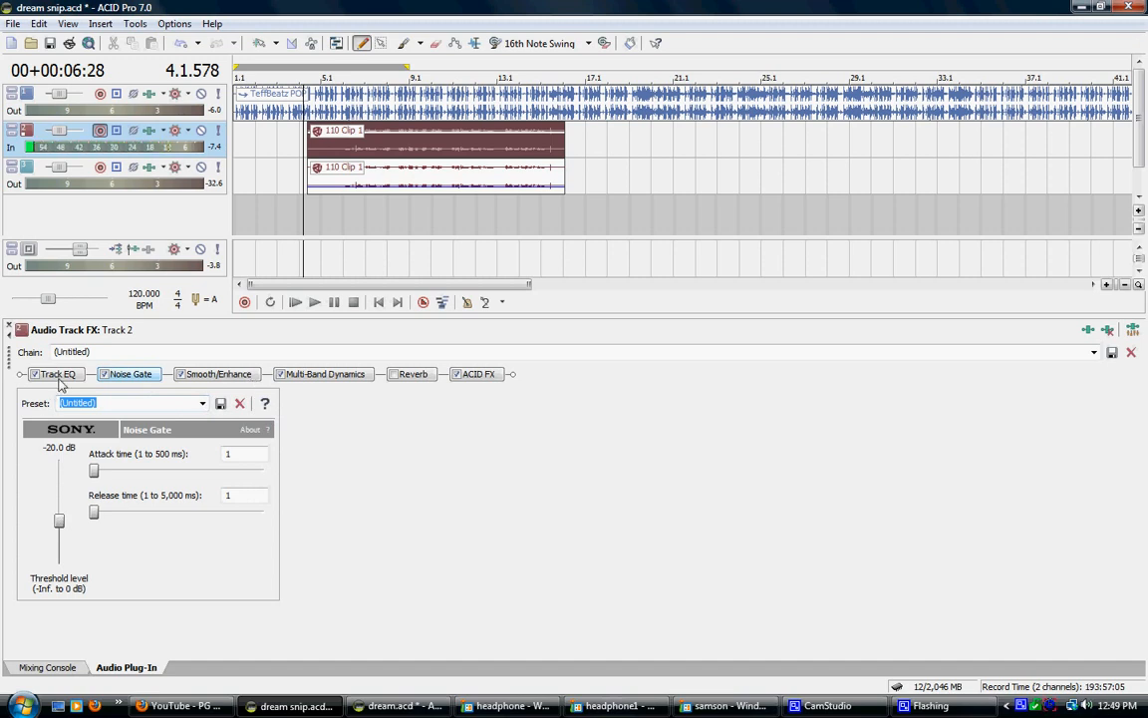
click(56, 374)
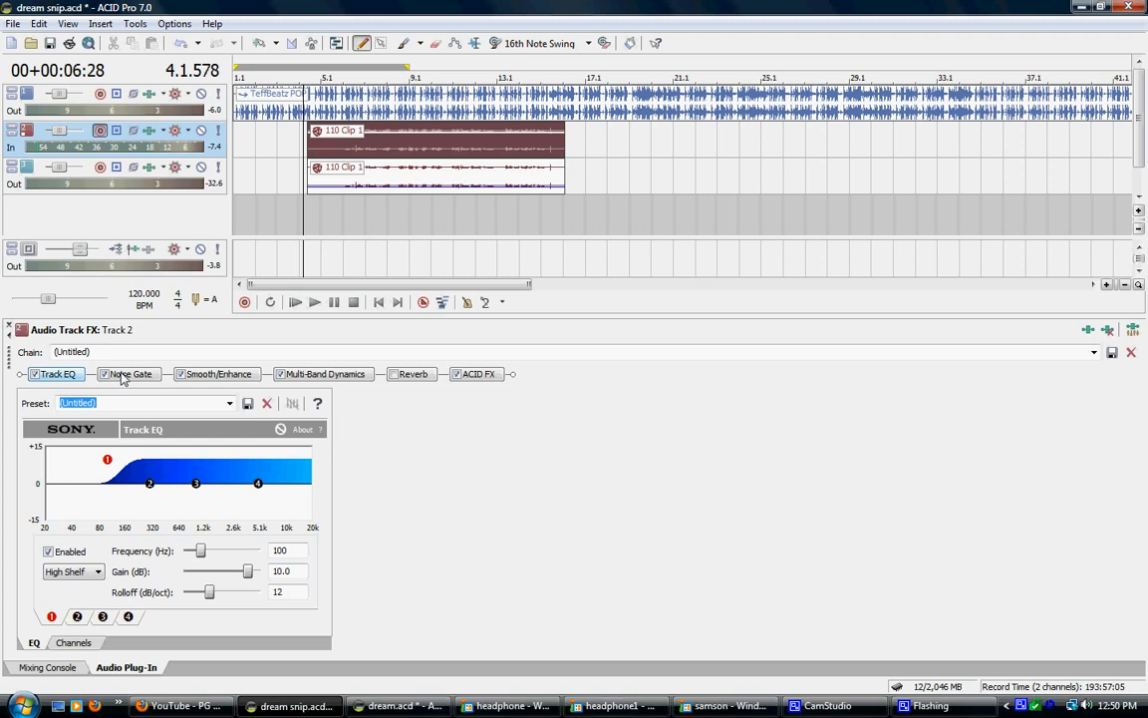
click(131, 373)
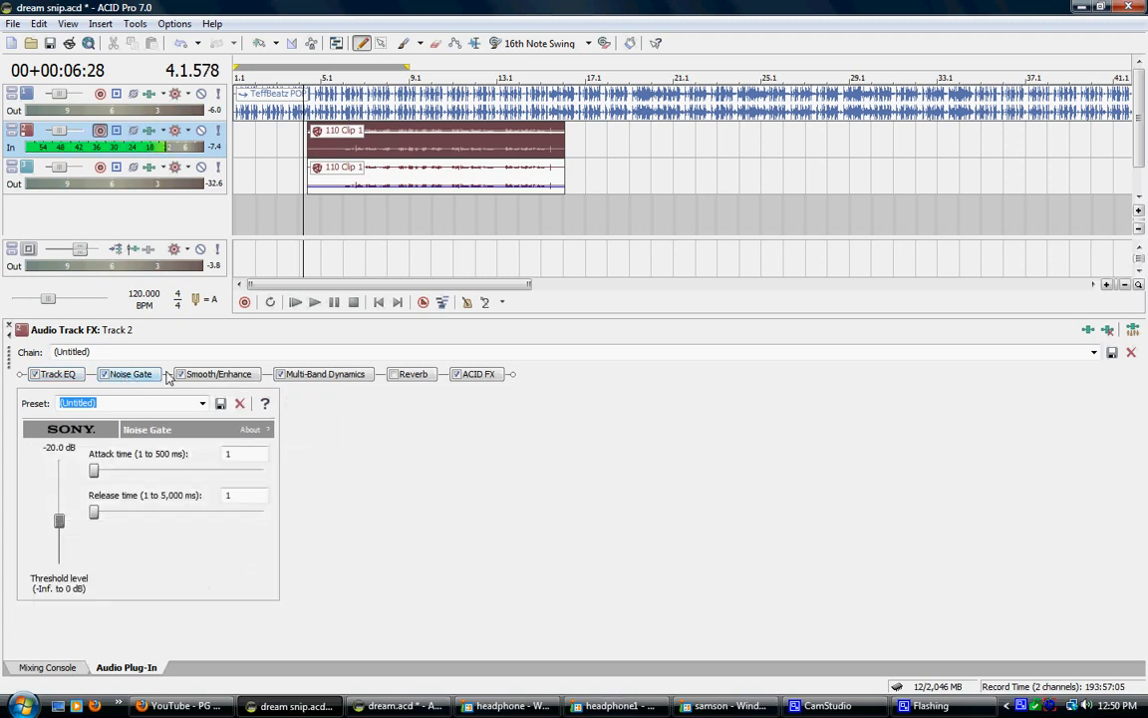
Show Track 2's Smooth/Enhance settings with operation at -2
click(217, 374)
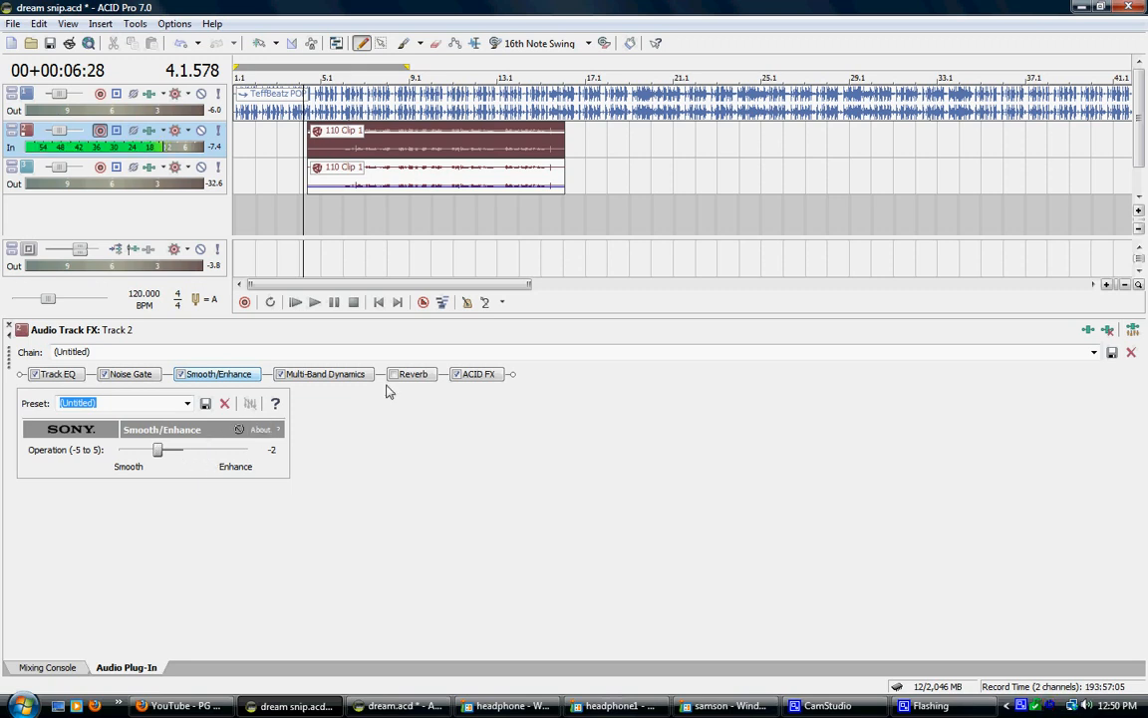
Show Track 2's Multi-Band Dynamics settings with -15 dB and -32 dB band thresholds
click(323, 372)
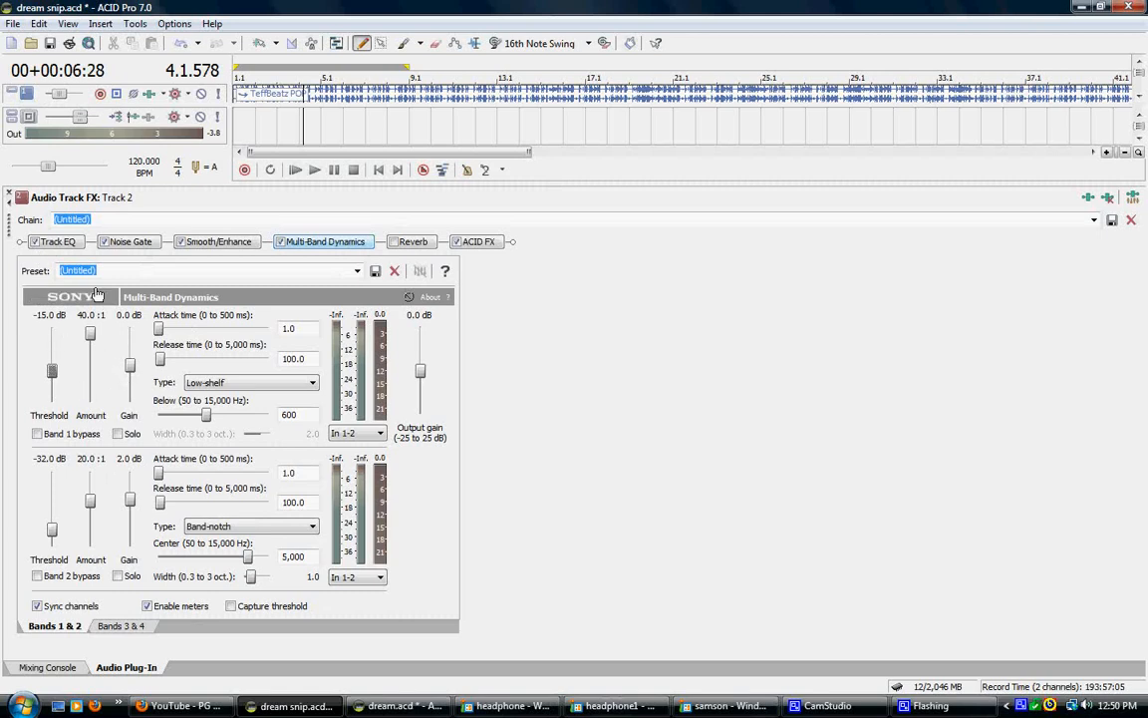
mouse_move(107, 342)
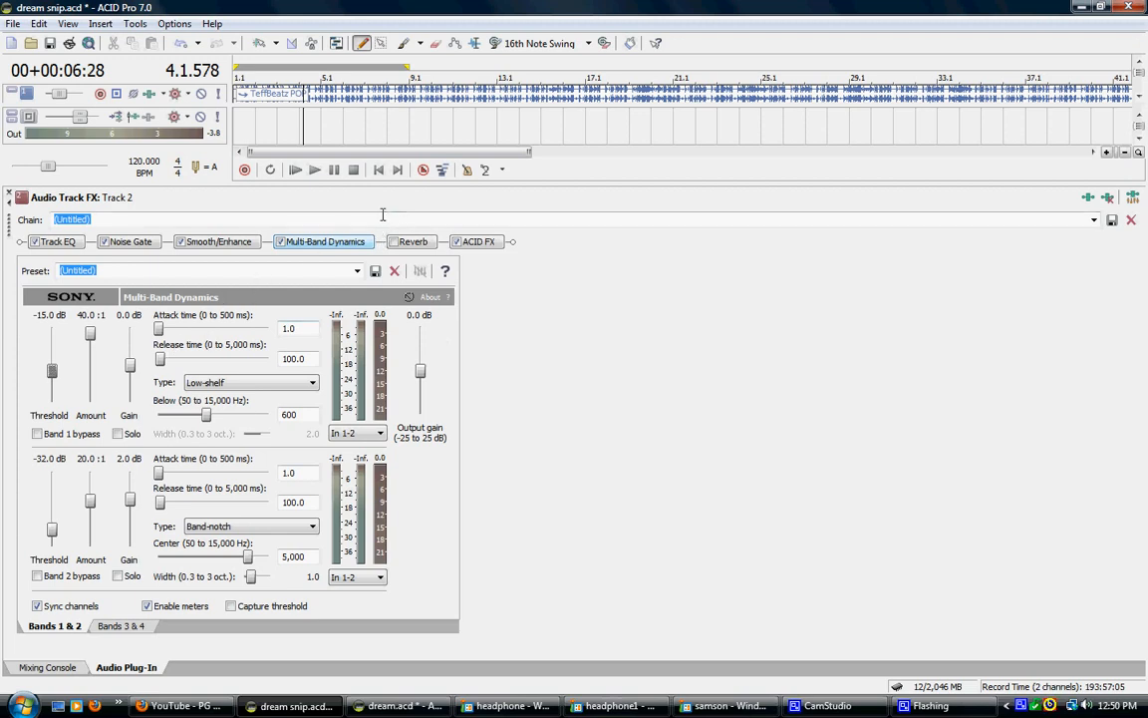
mouse_move(93, 494)
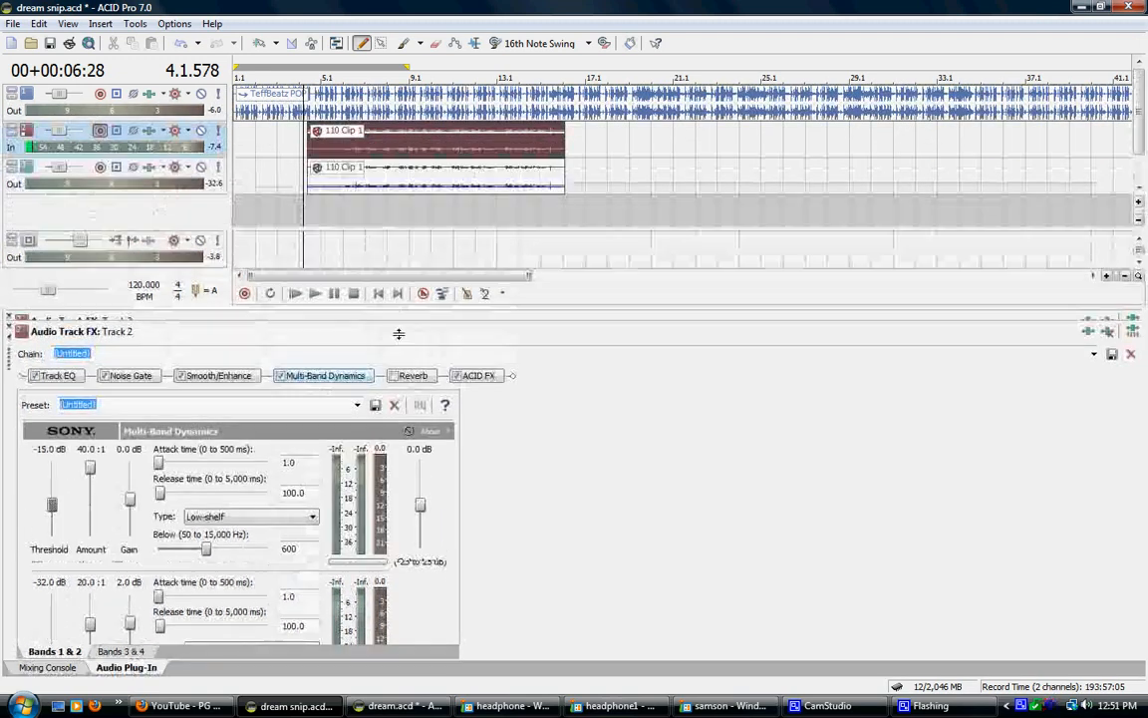
Show Track 2's Reverb settings: medium room, -35 dB reverb out, 2.5 s decay
click(412, 374)
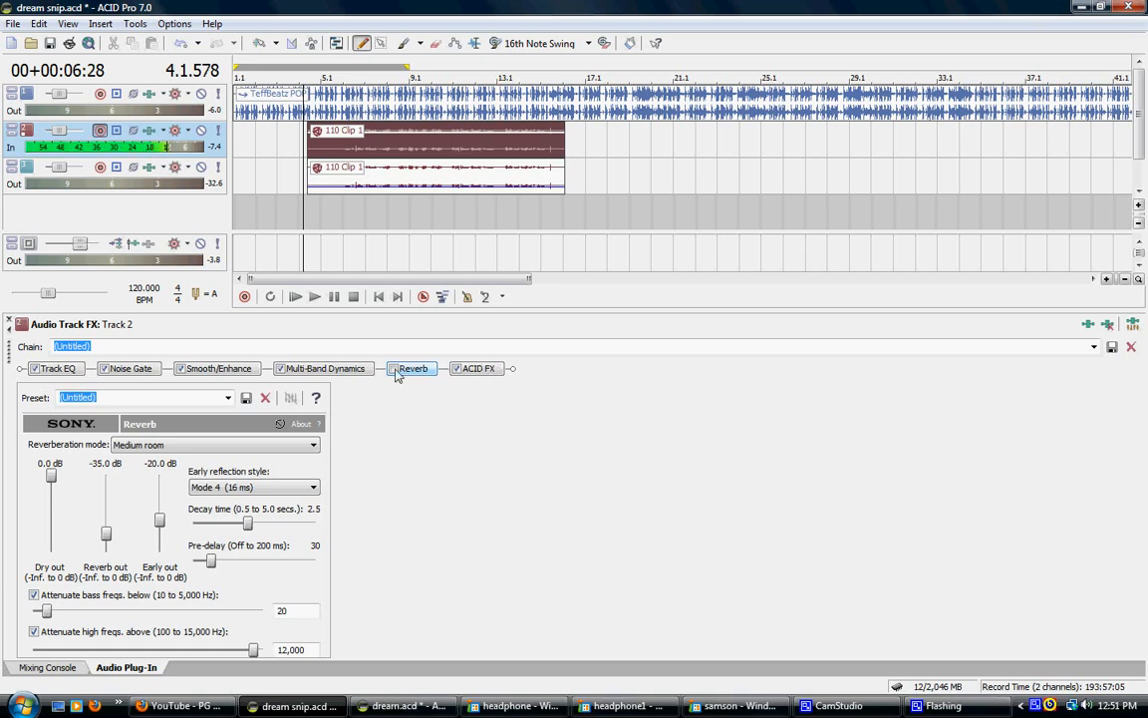
mouse_move(467, 368)
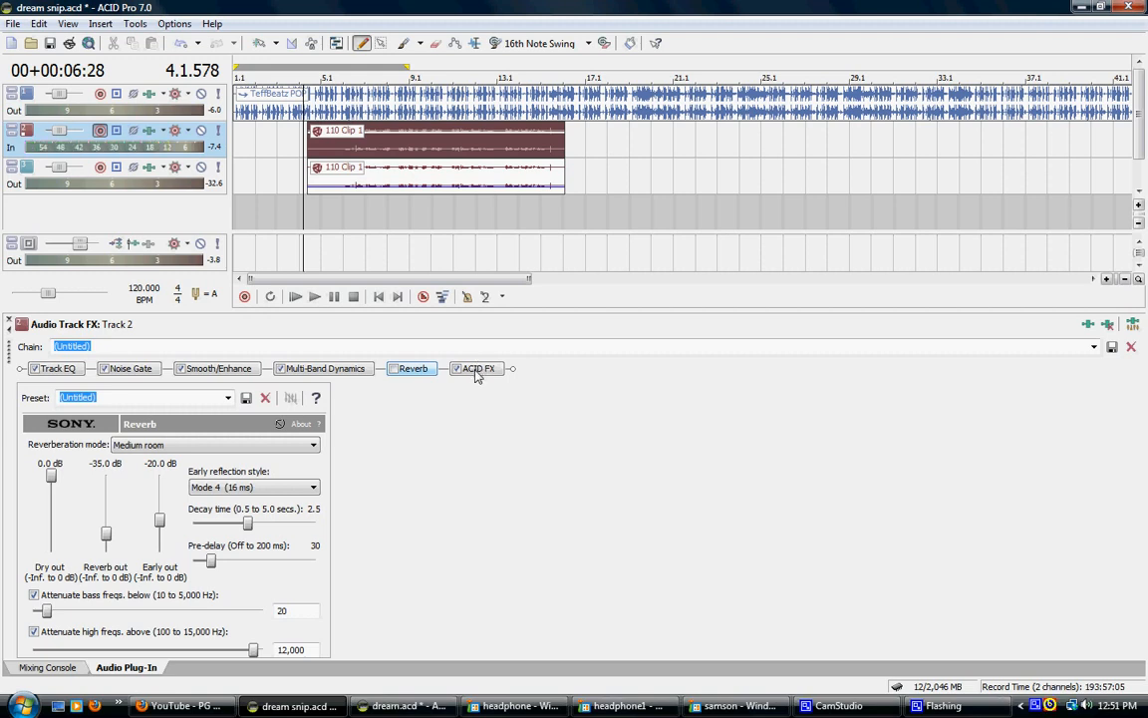
mouse_move(511, 371)
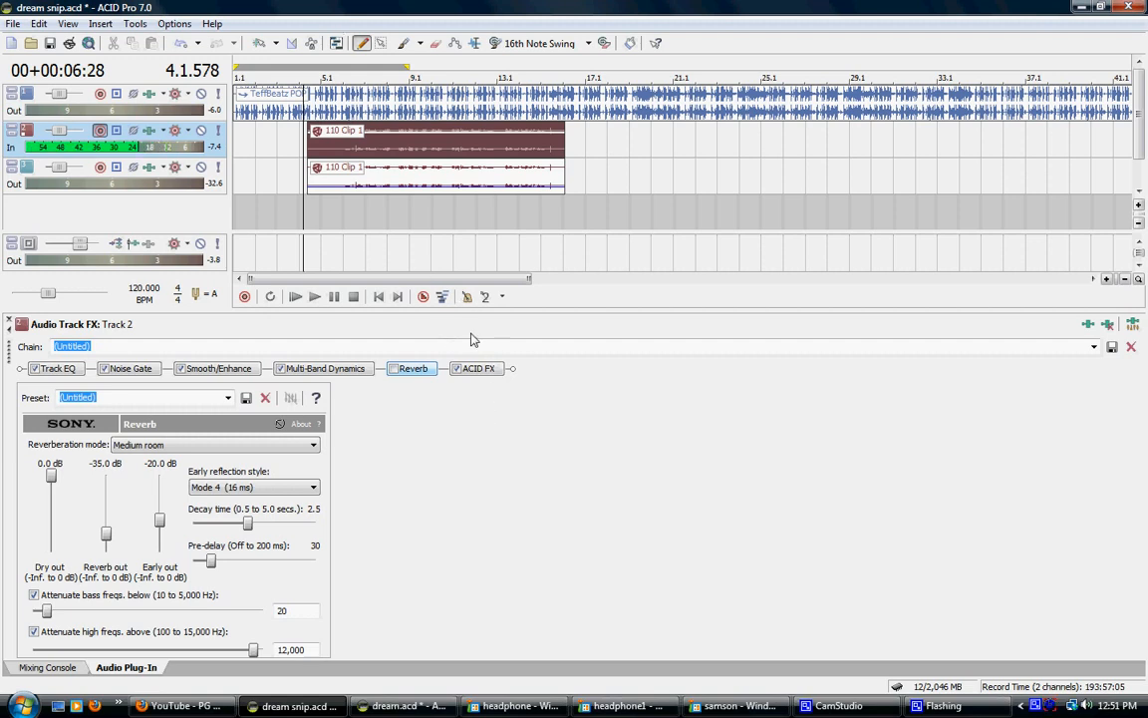
mouse_move(439, 383)
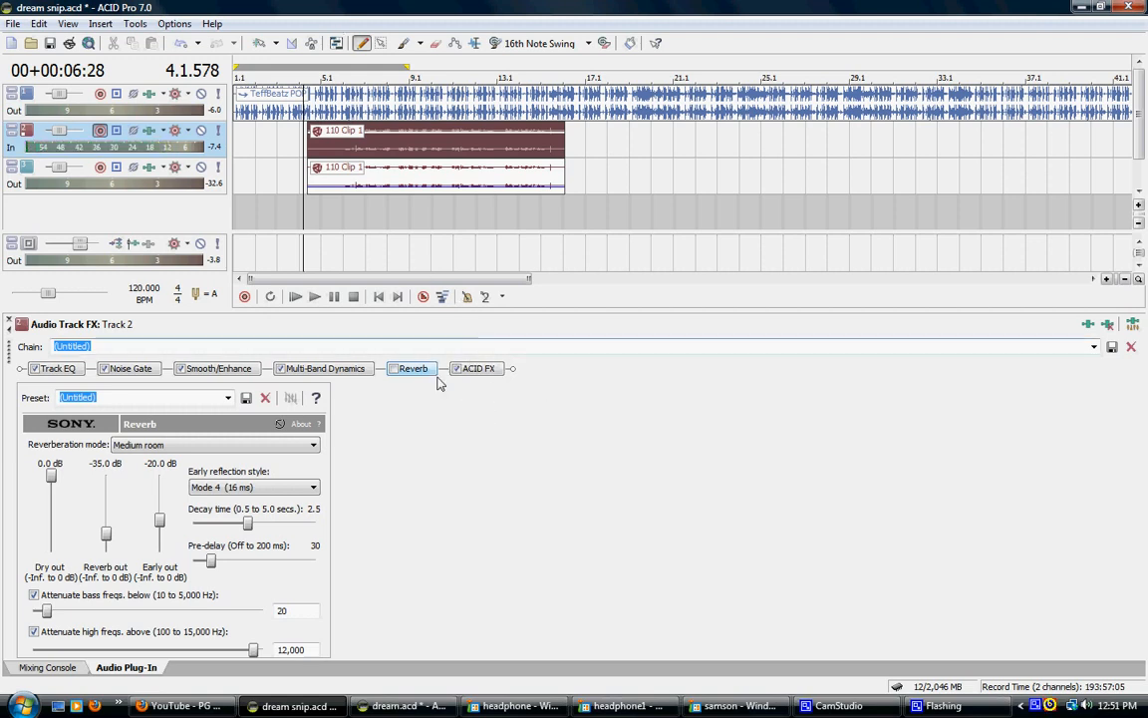
mouse_move(485, 380)
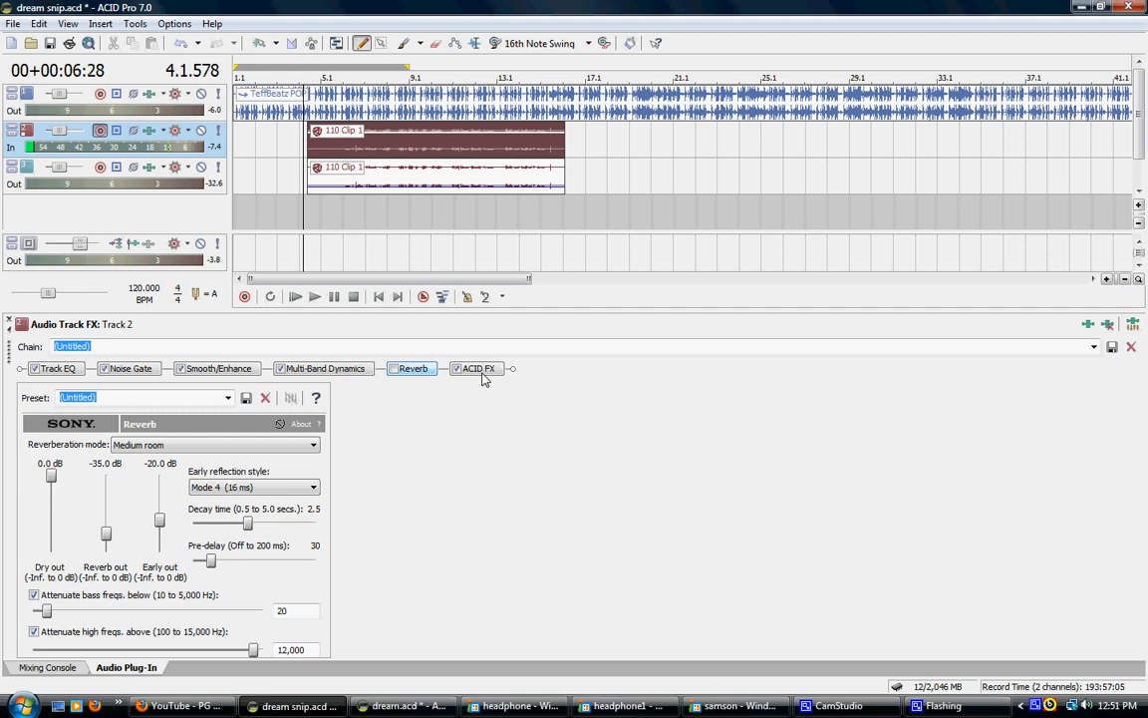
mouse_move(491, 379)
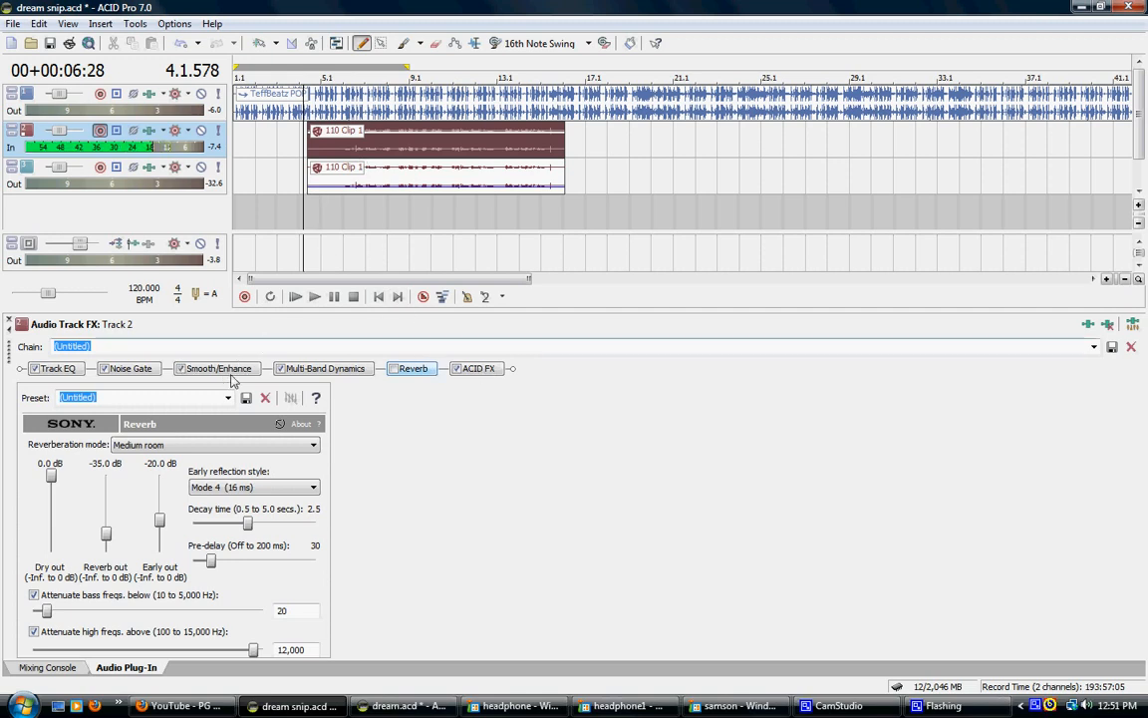
Return to Track 2's Smooth/Enhance settings, operation still at -2
click(216, 368)
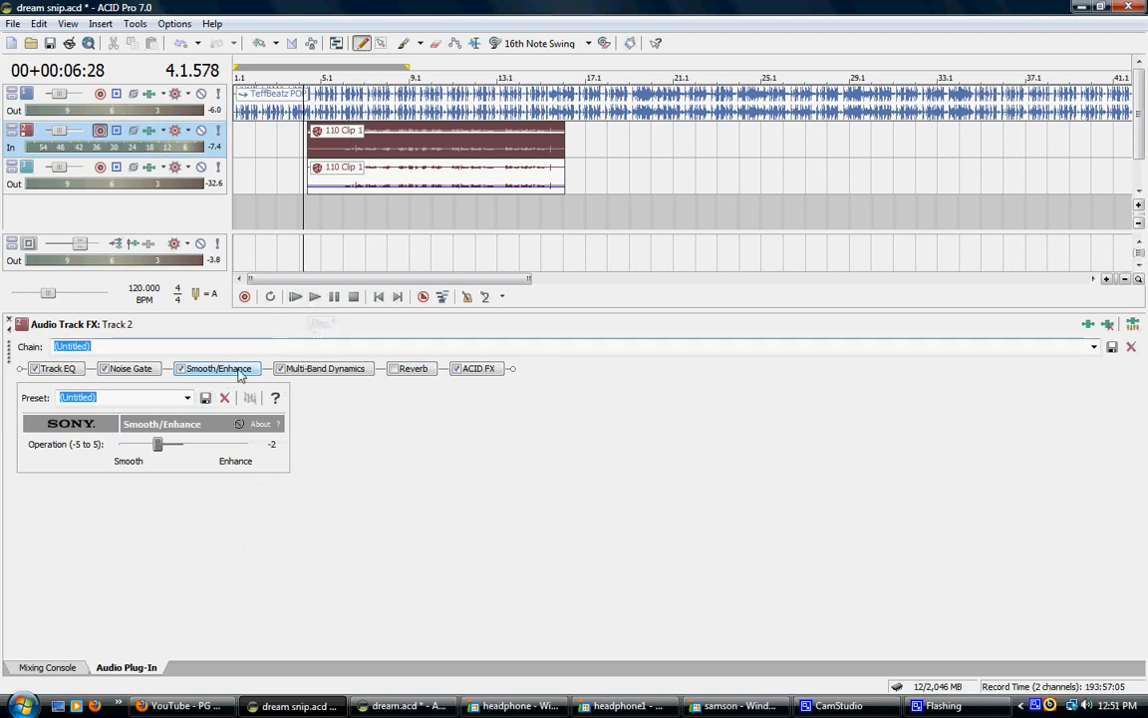
mouse_move(211, 453)
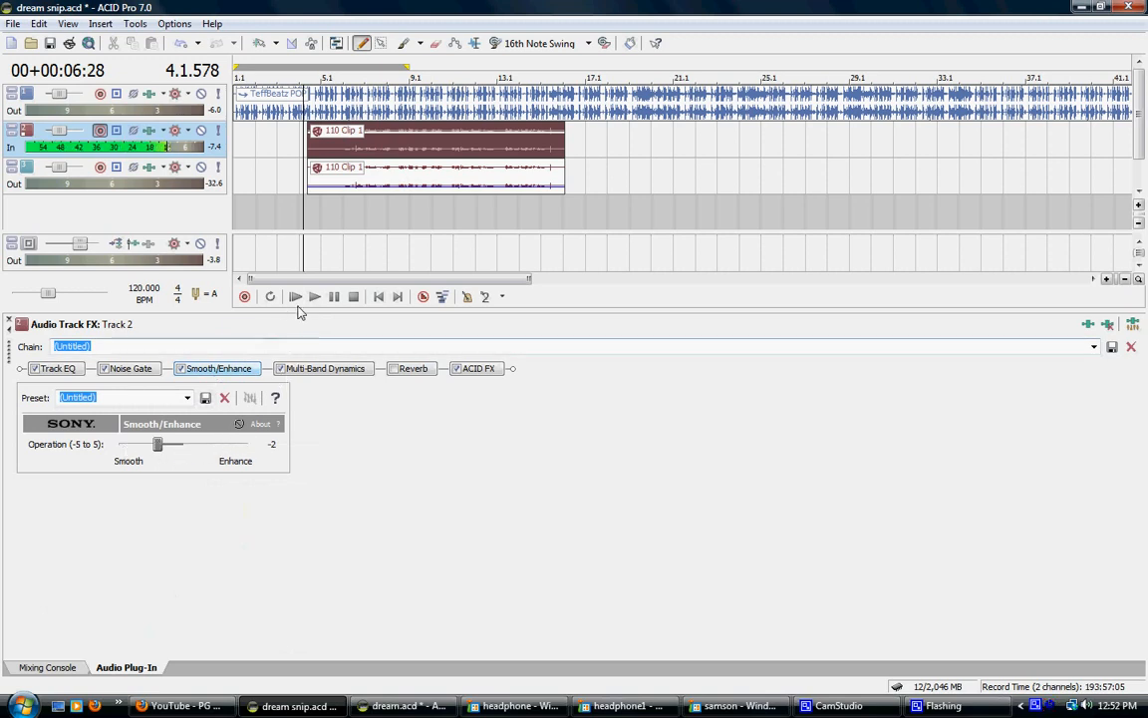
mouse_move(313, 299)
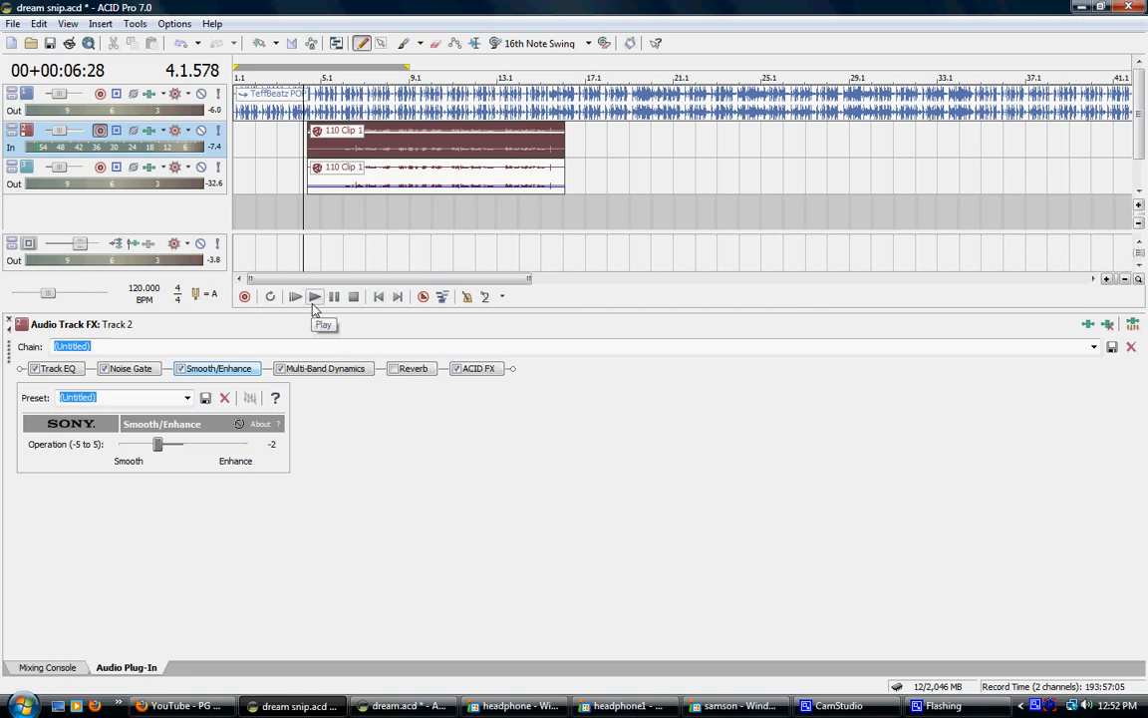
mouse_move(314, 296)
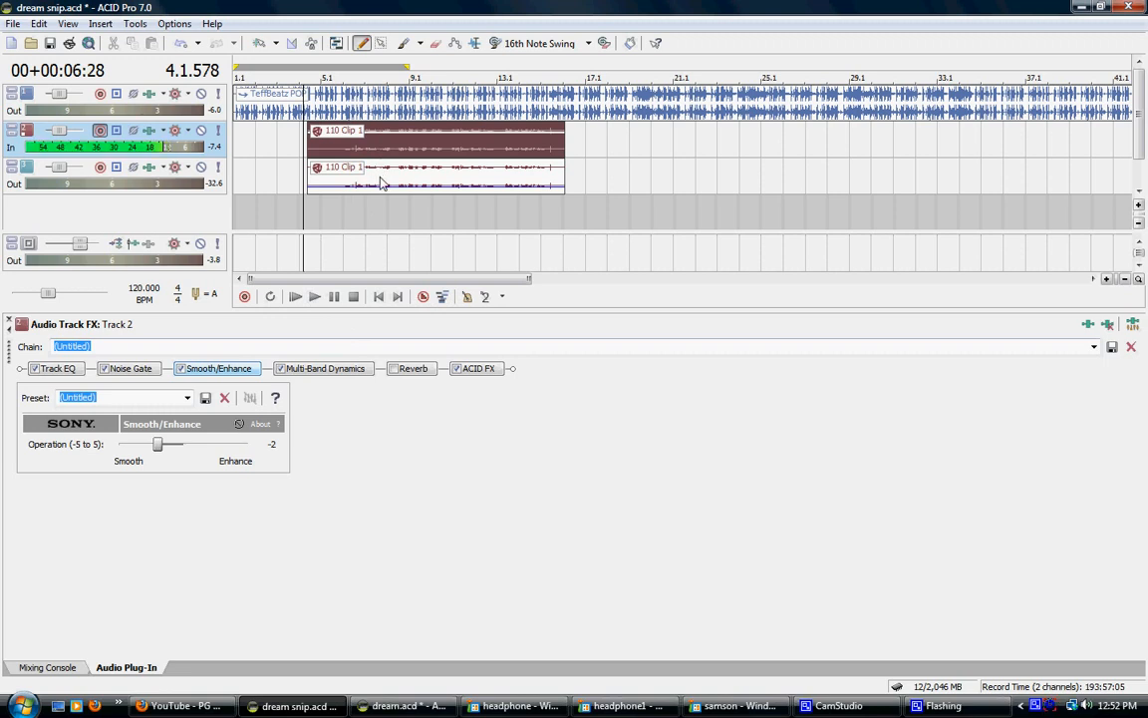
mouse_move(487, 186)
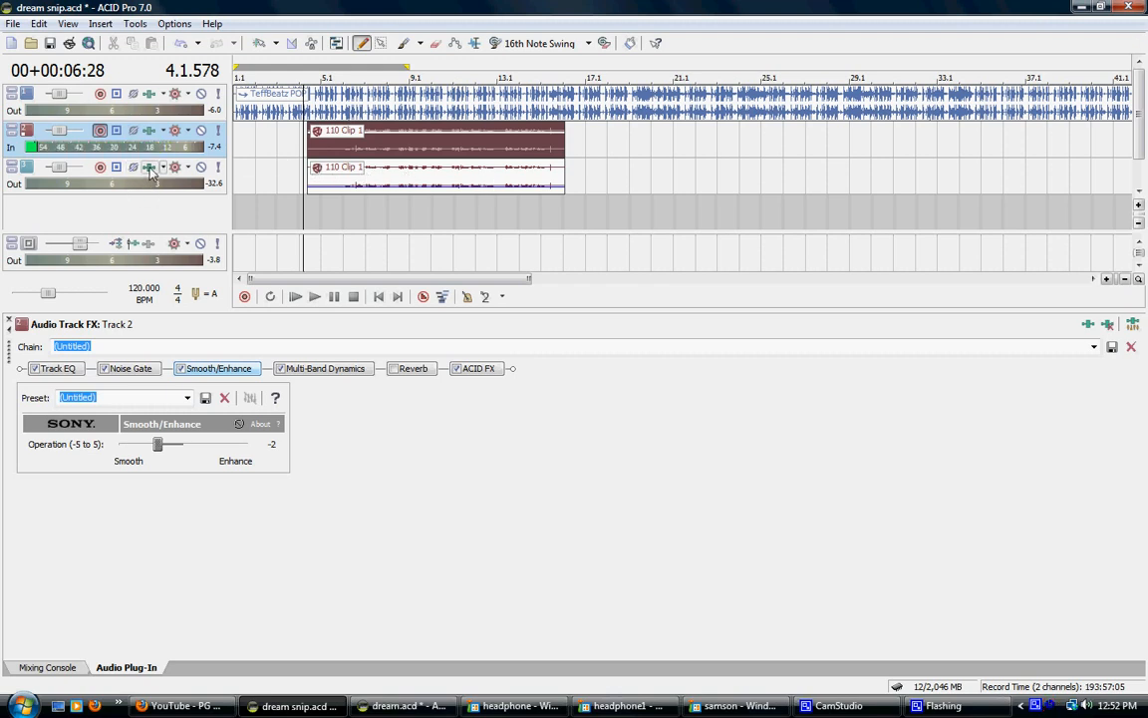
Load the saved 'subtle doubles 2' FX chain onto Track 3
click(147, 168)
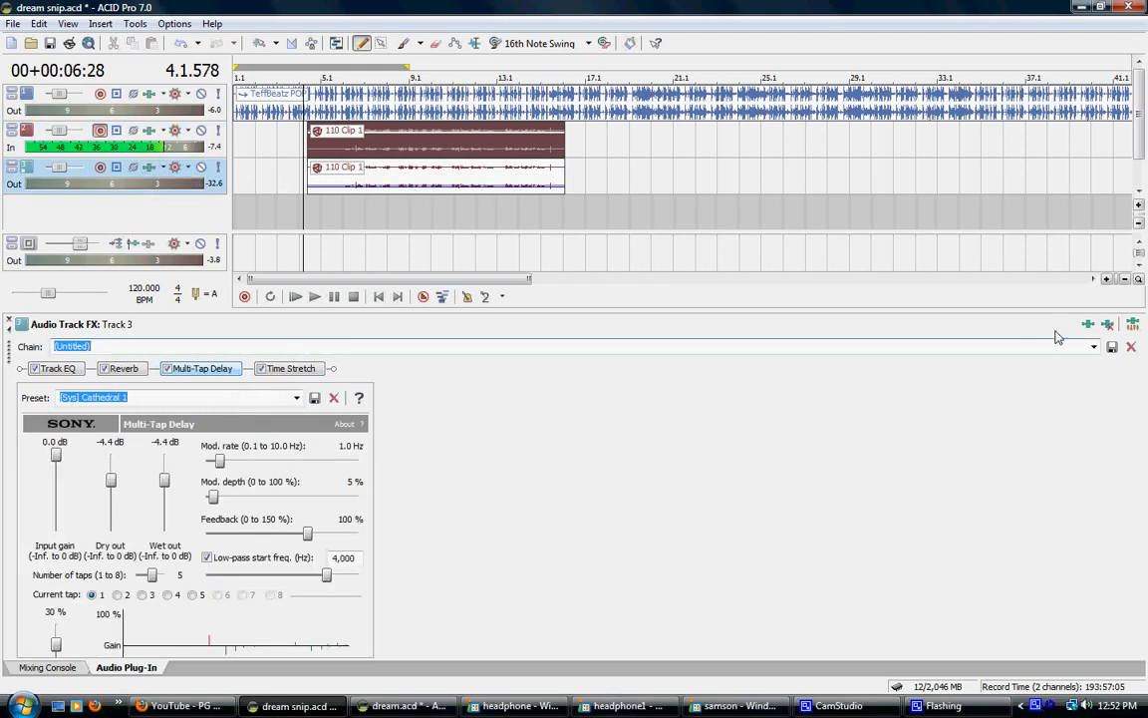
click(1093, 346)
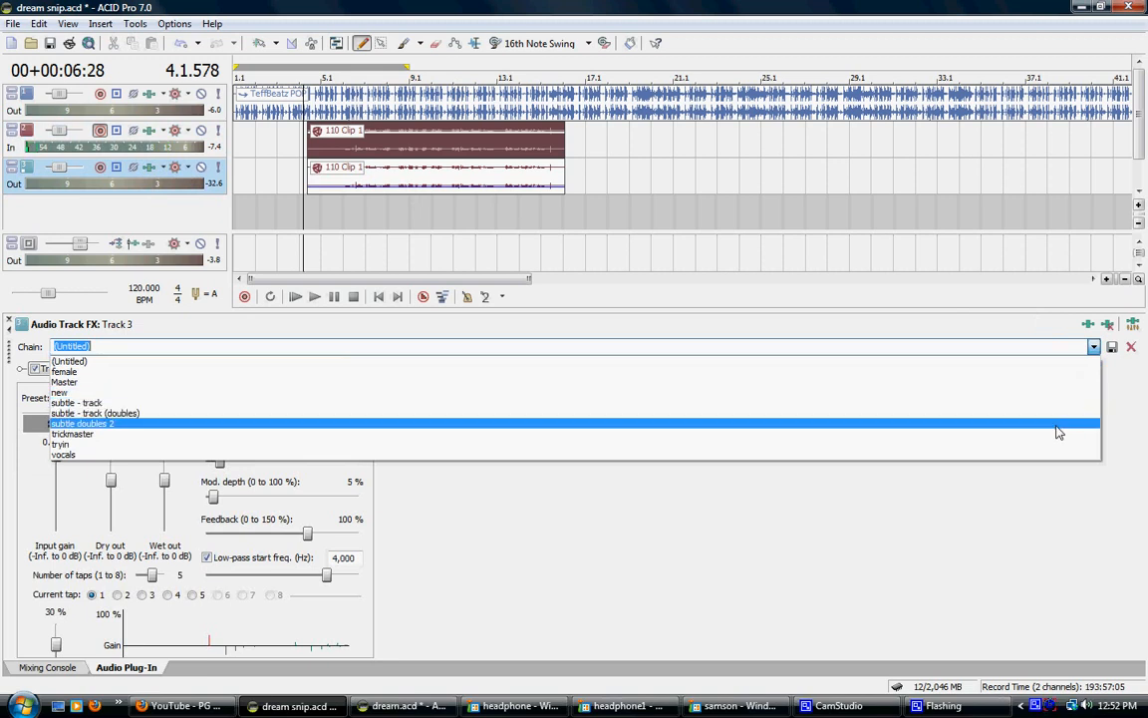
click(82, 422)
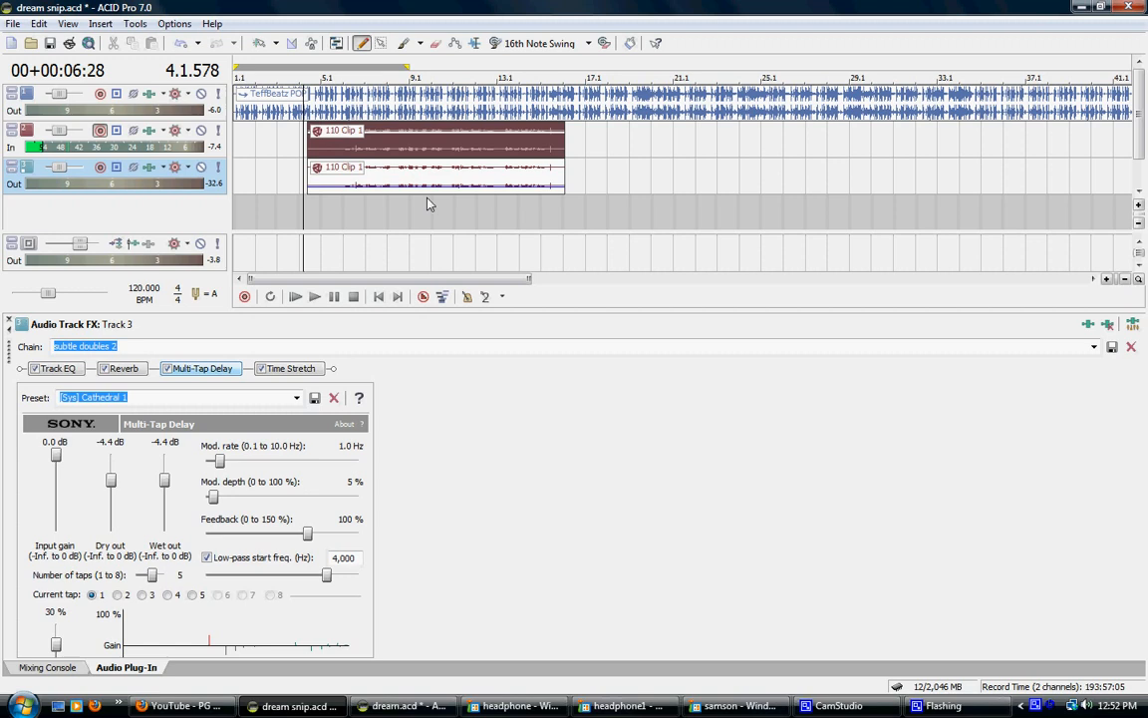
mouse_move(543, 227)
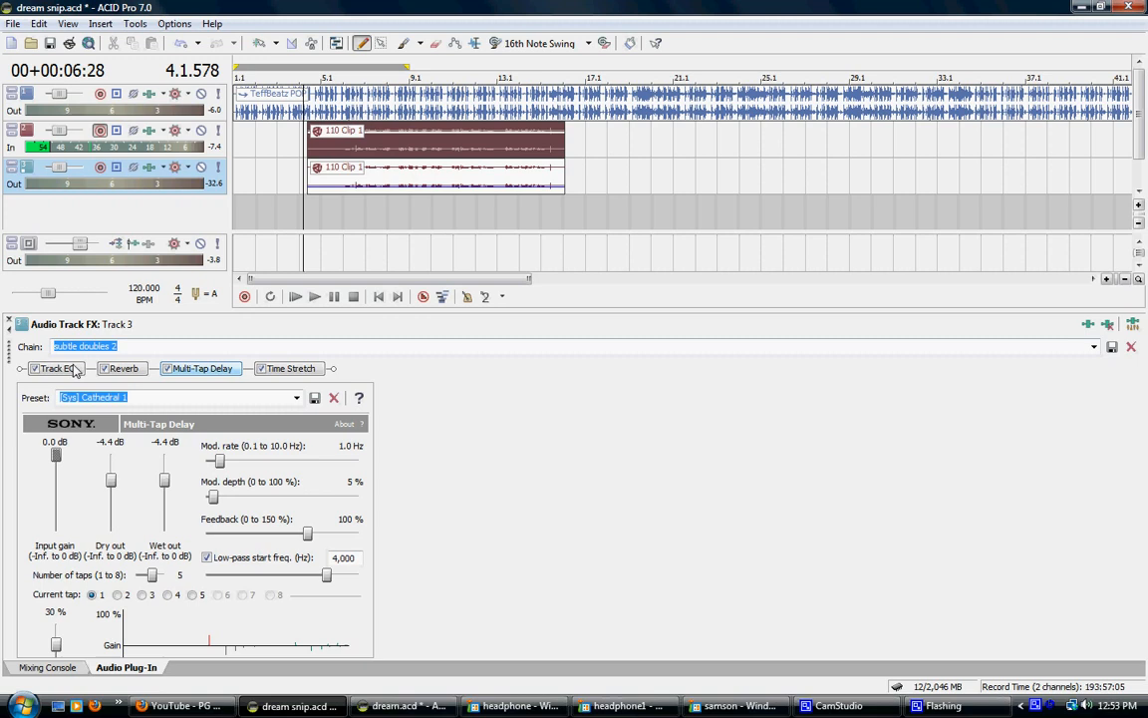
Review Track 3's Track EQ, then its Reverb settings (wide open hall, -51.2 dB reverb out)
click(56, 368)
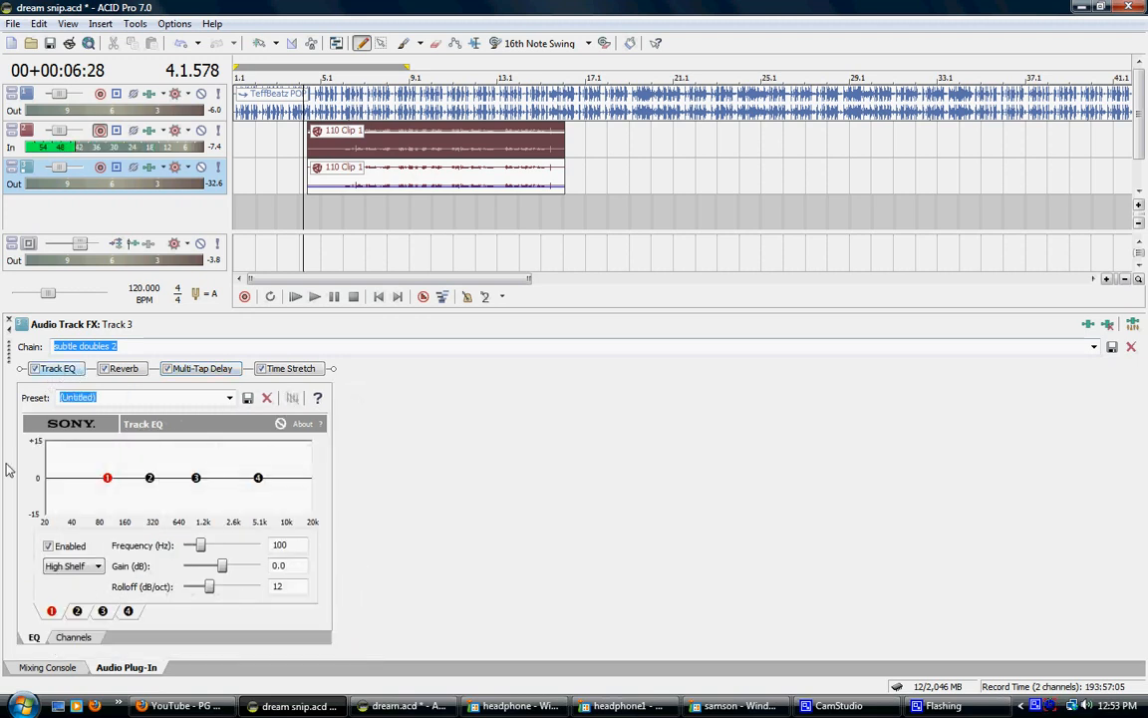
mouse_move(349, 495)
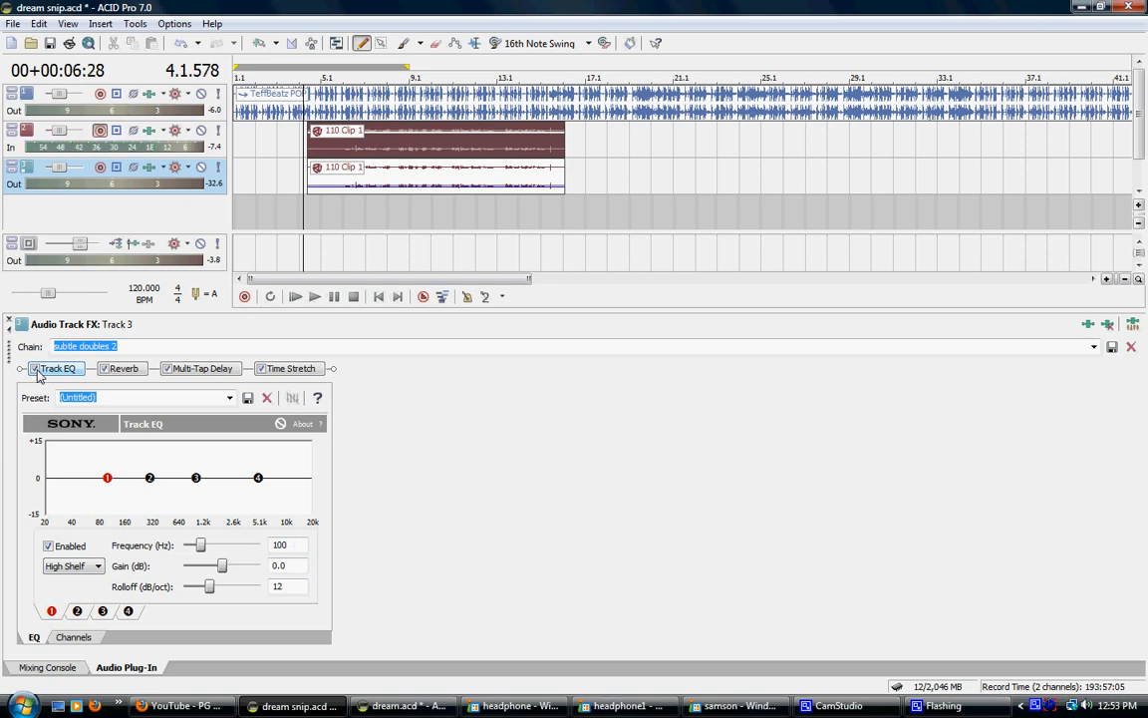
click(122, 368)
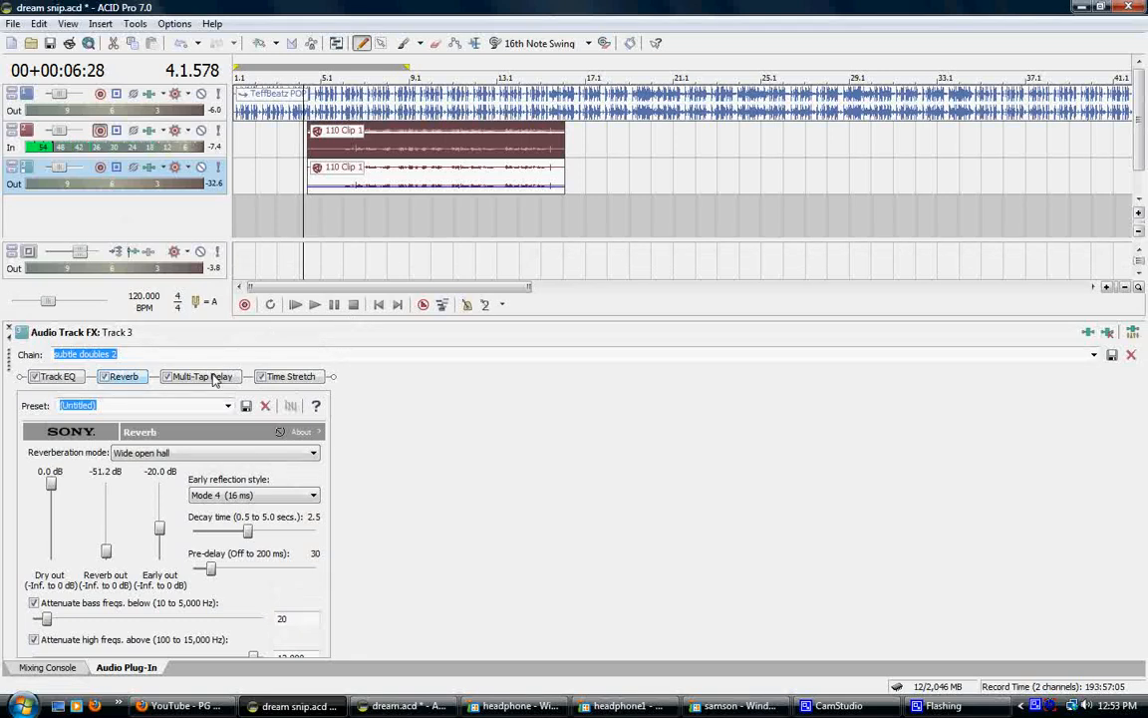
View the Multi-Tap Delay settings, then Track 3's Time Stretch settings at 110 percent
click(202, 376)
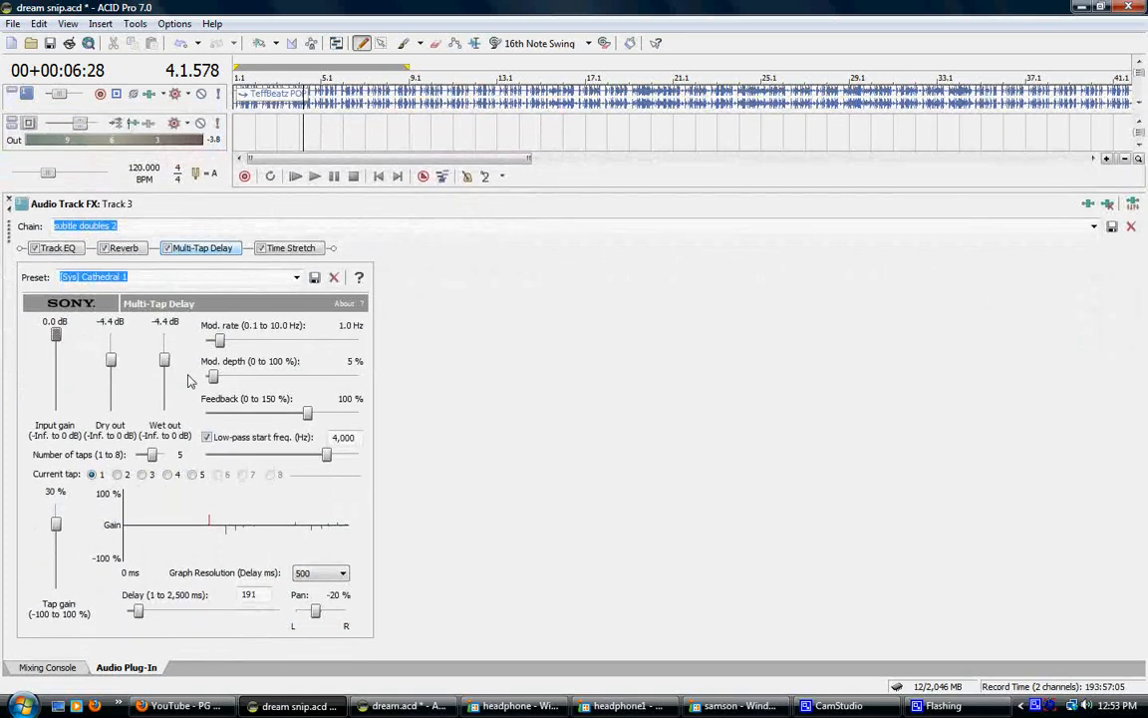
mouse_move(317, 226)
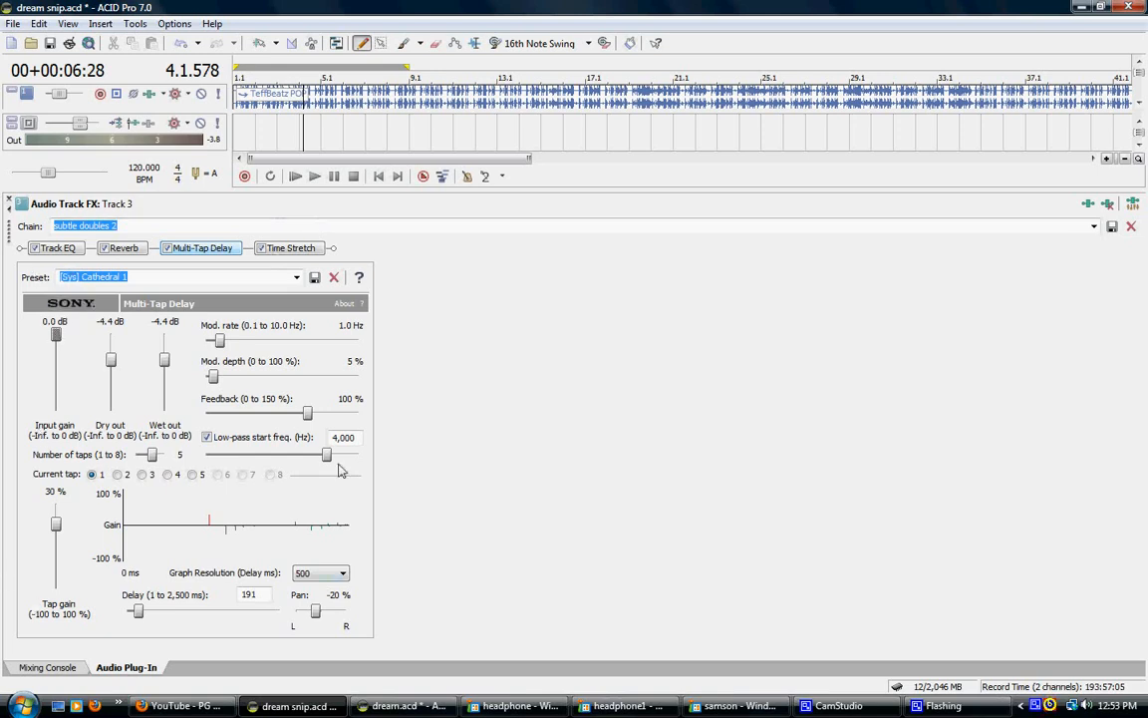
mouse_move(360, 206)
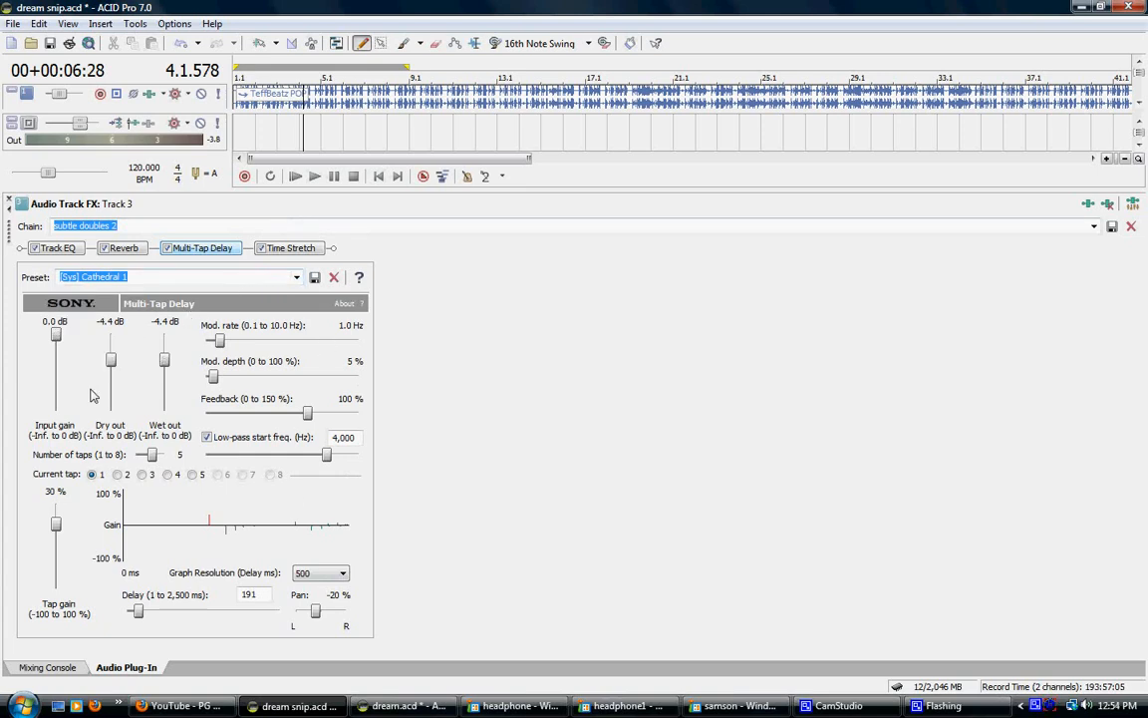
mouse_move(171, 290)
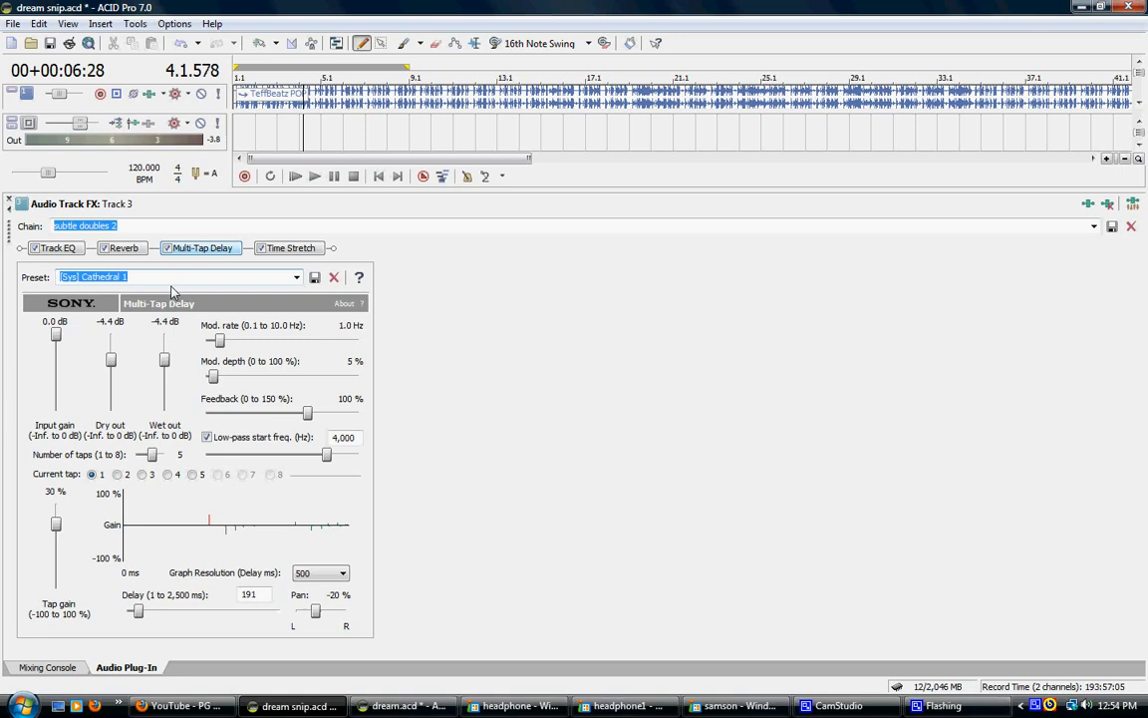
mouse_move(434, 206)
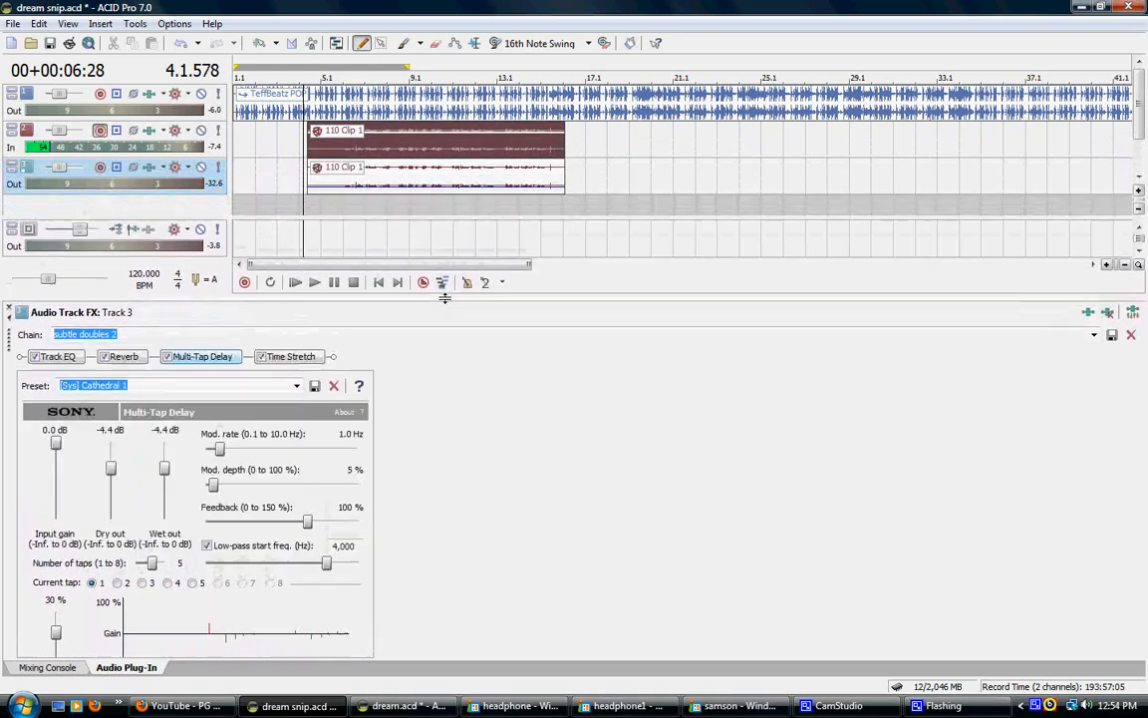
click(290, 356)
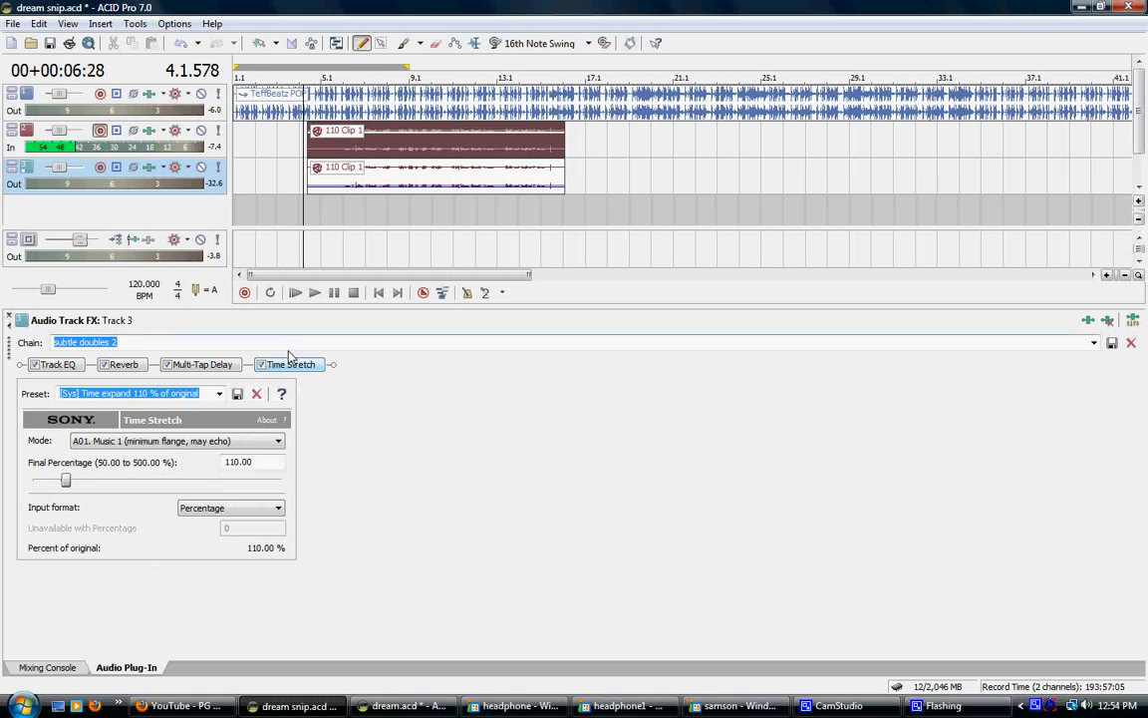
Set Time Stretch mode to A05 Music 5 at 110 percent, keeping Percentage input format
click(277, 441)
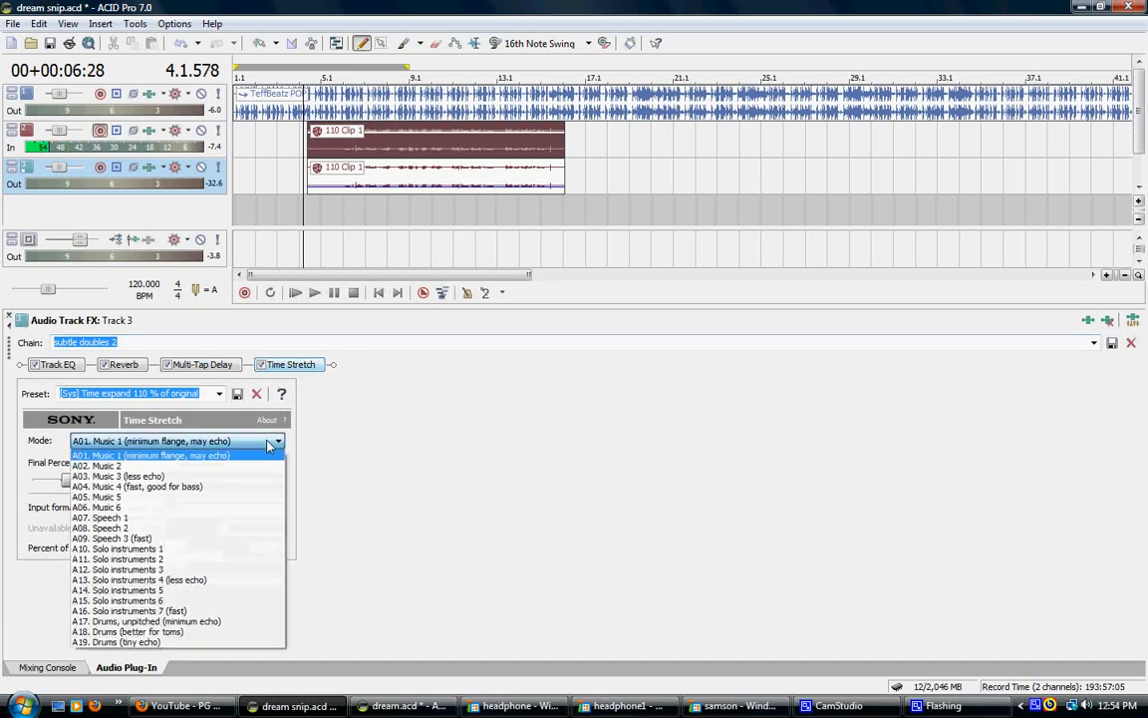
mouse_move(255, 497)
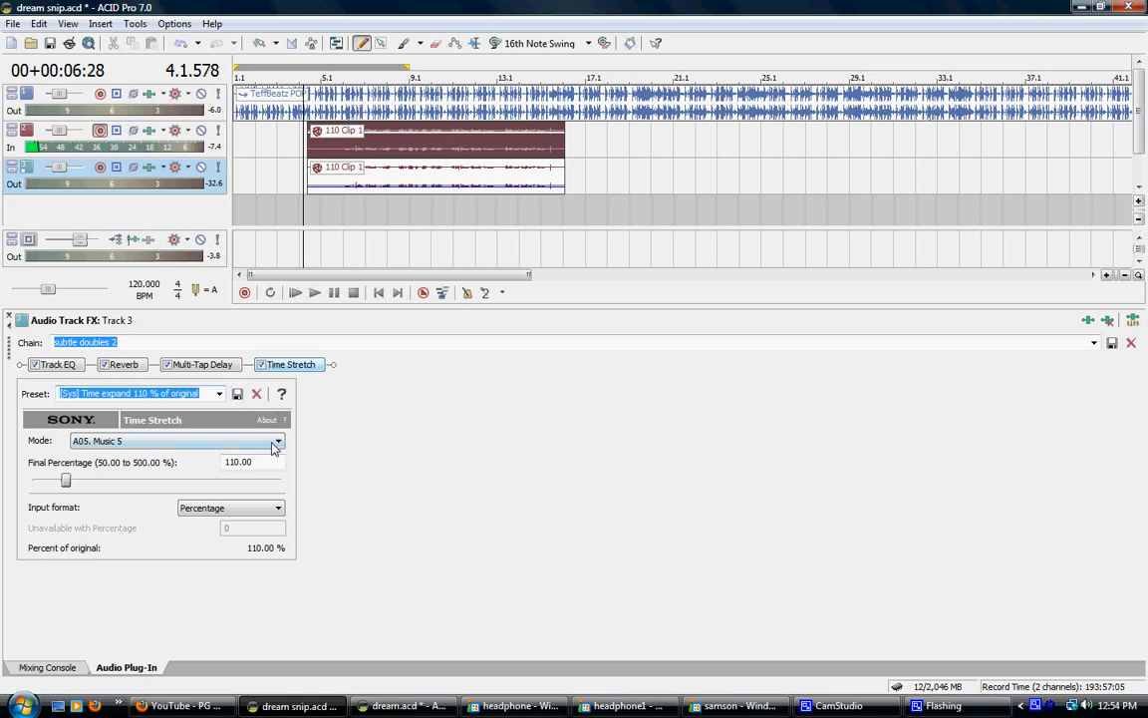
mouse_move(264, 515)
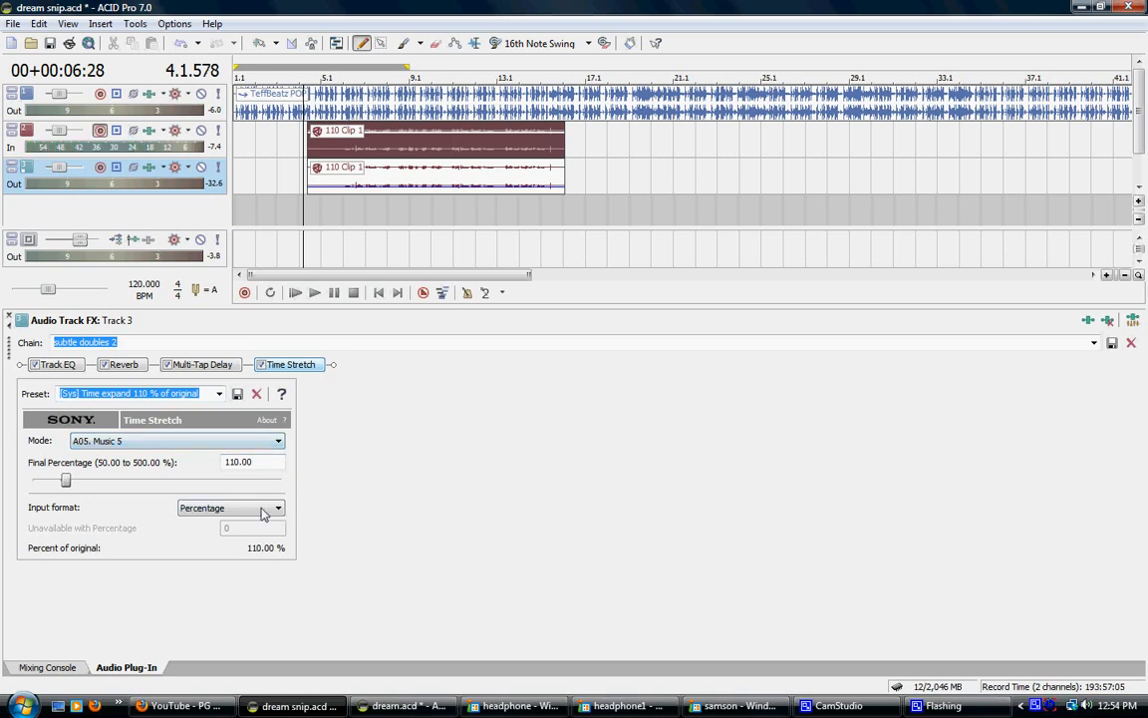
click(277, 508)
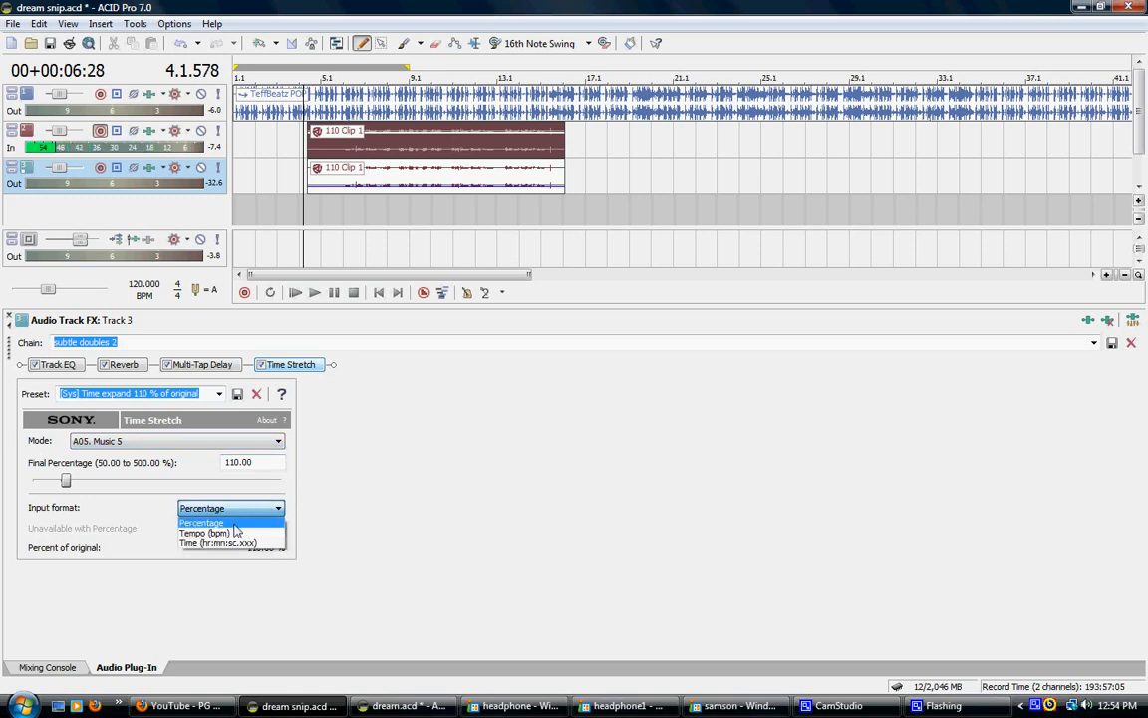
click(202, 521)
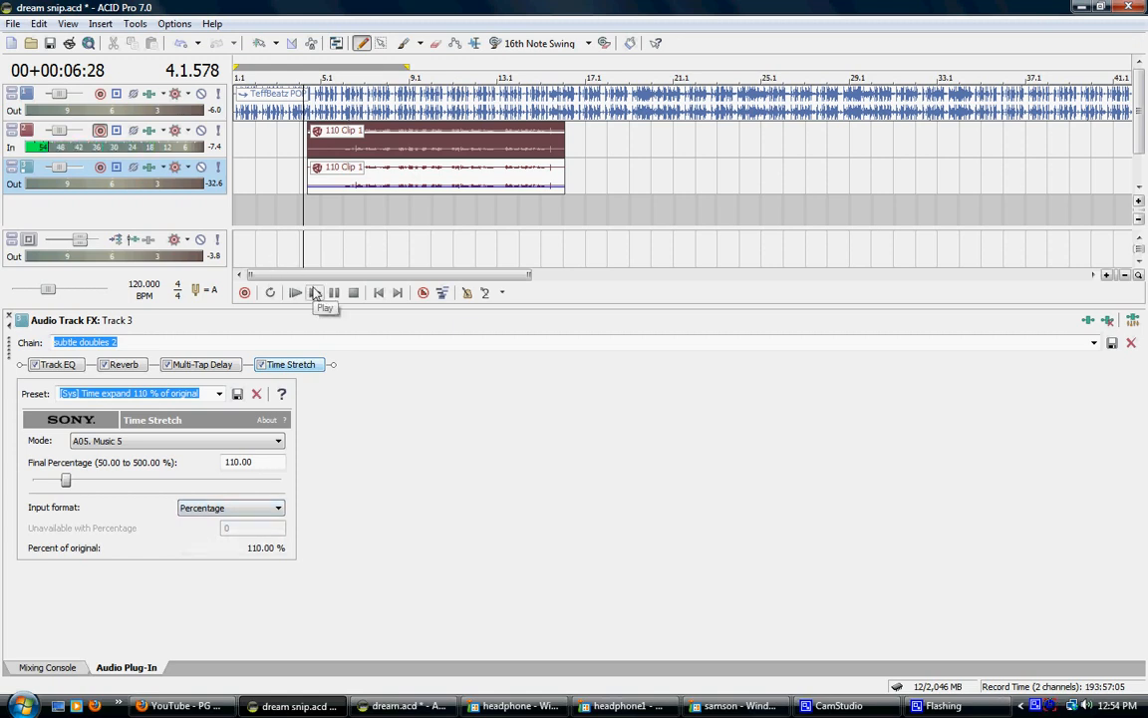
click(314, 292)
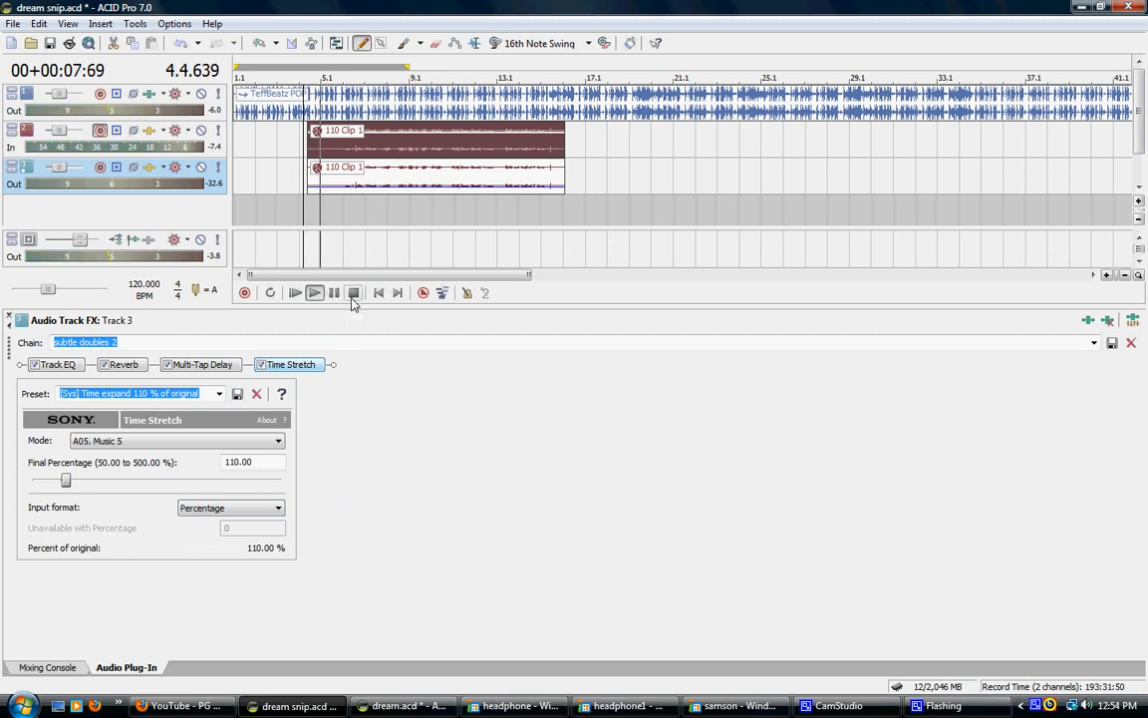
click(314, 292)
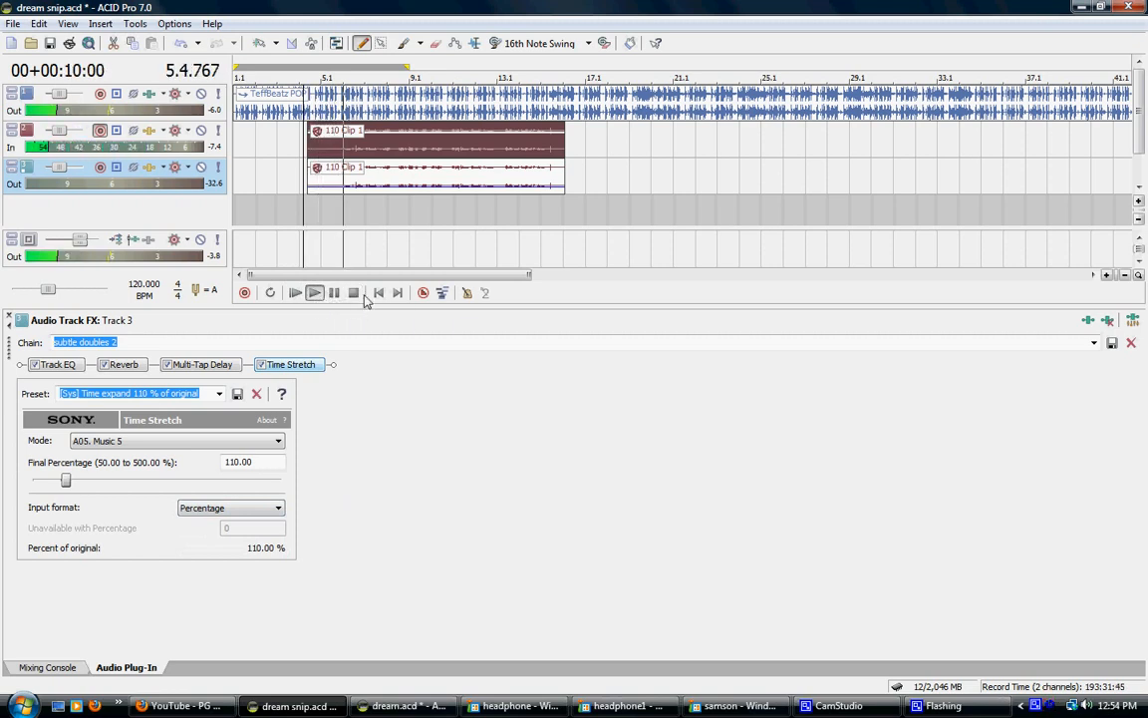
click(314, 292)
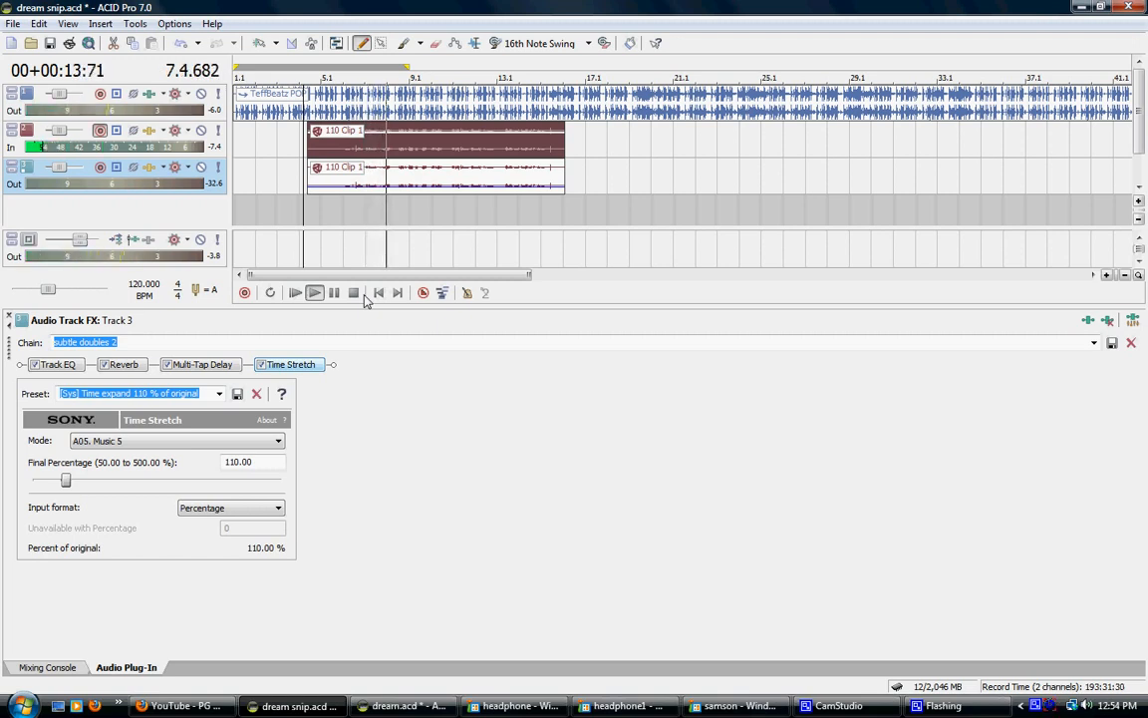
click(354, 293)
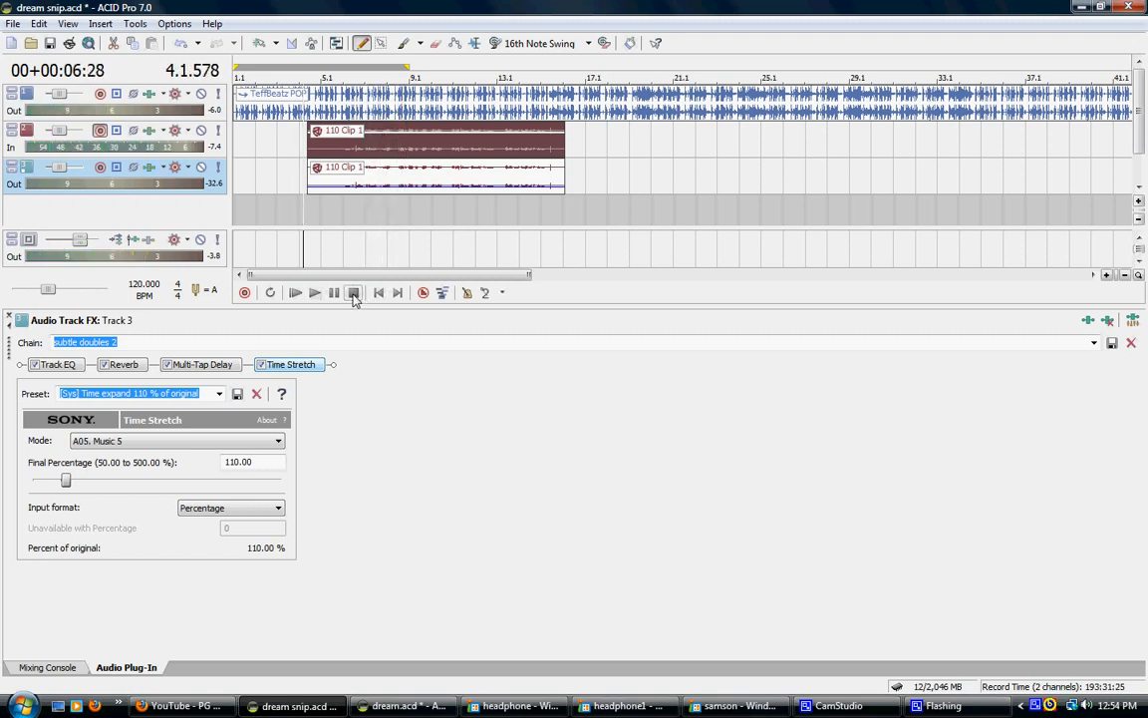
mouse_move(353, 292)
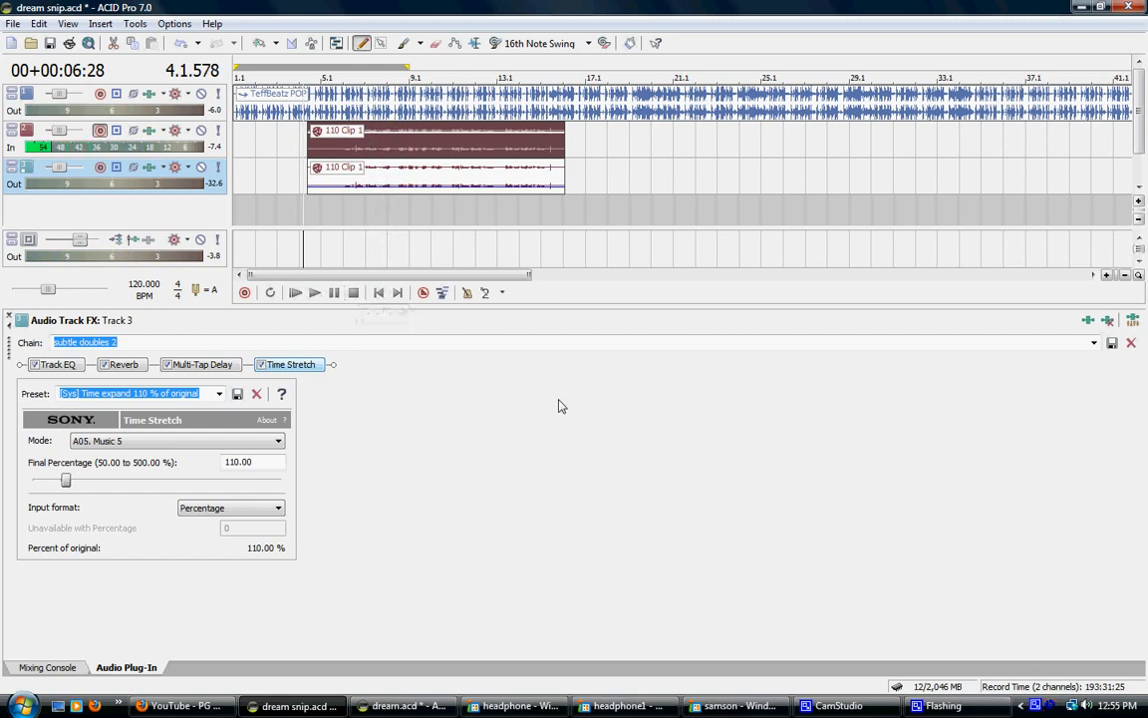
mouse_move(656, 604)
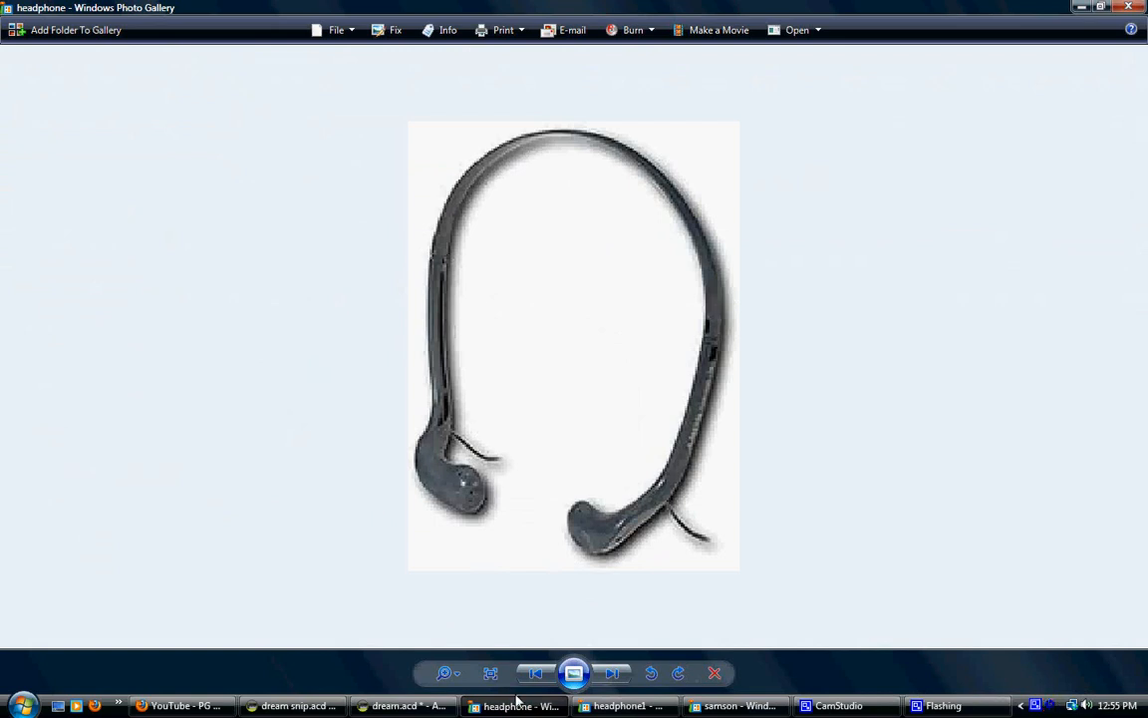
Show the headphone1 photo of the in-ear earphones in Windows Photo Gallery
click(612, 673)
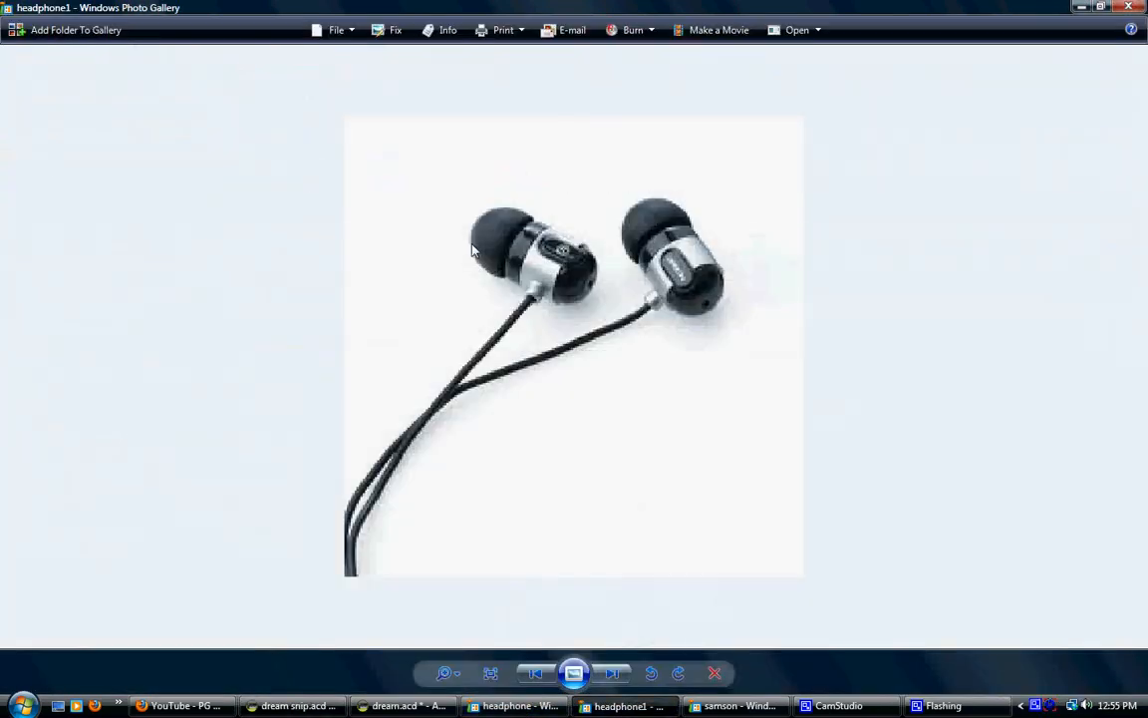
mouse_move(535, 530)
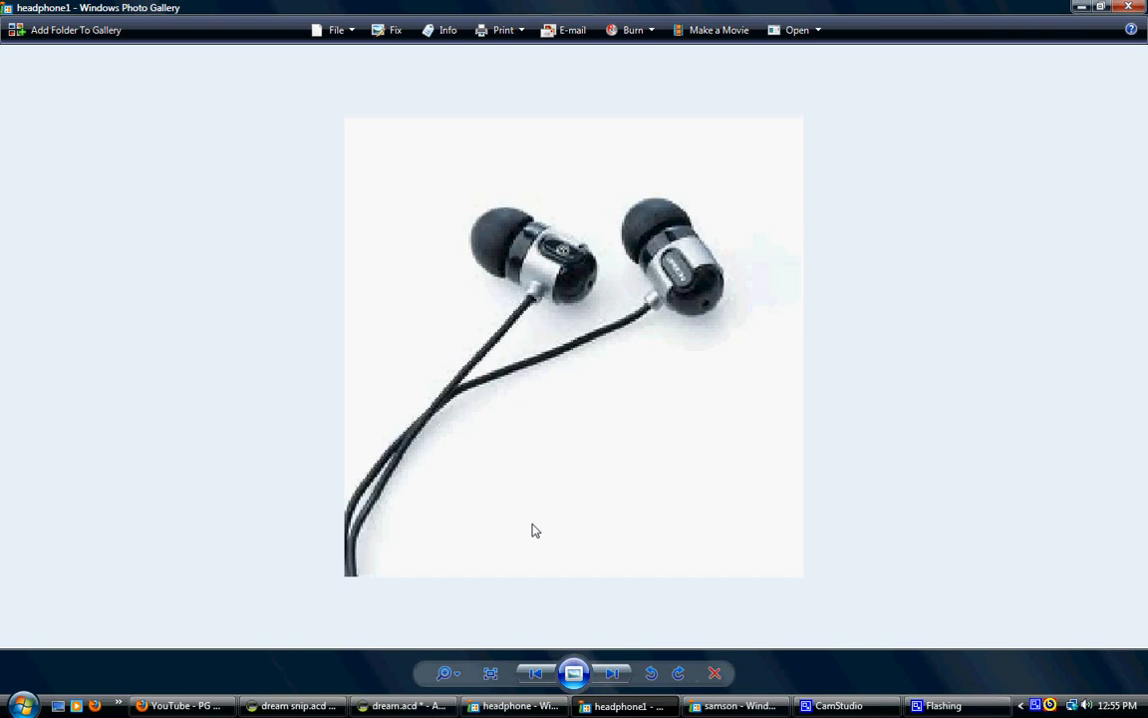
mouse_move(673, 290)
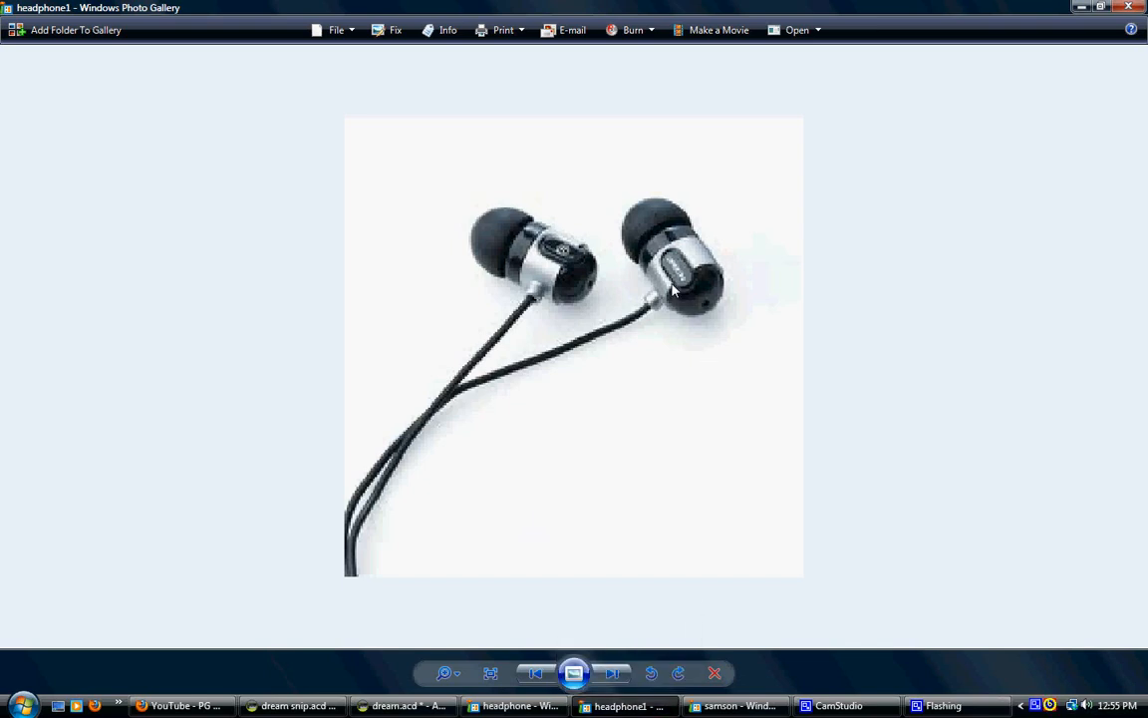
mouse_move(641, 255)
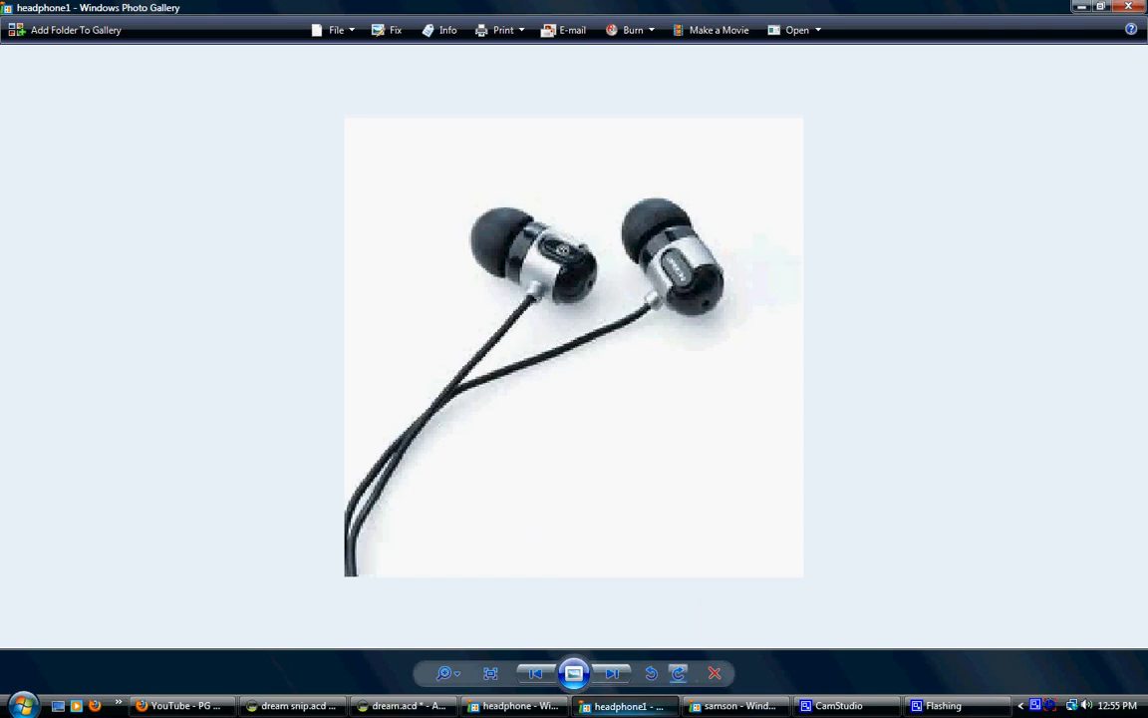
mouse_move(625, 706)
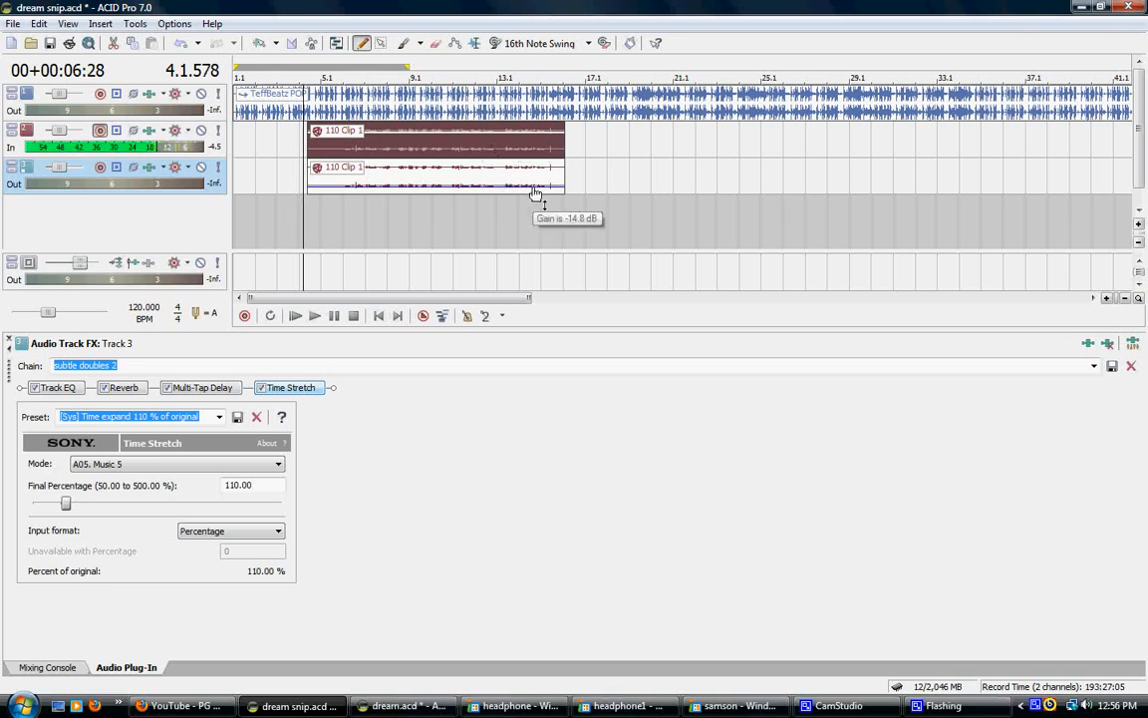
mouse_move(541, 202)
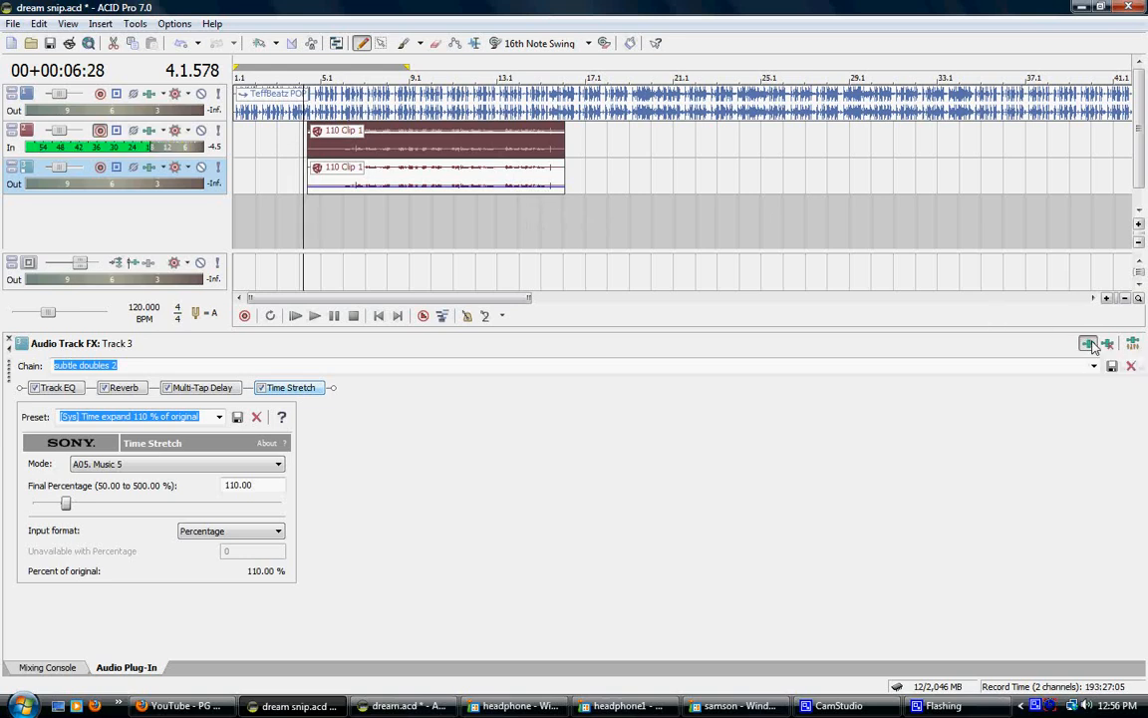
Bring up the Plug-In Chooser listing effects available for Track 3's chain
click(1087, 343)
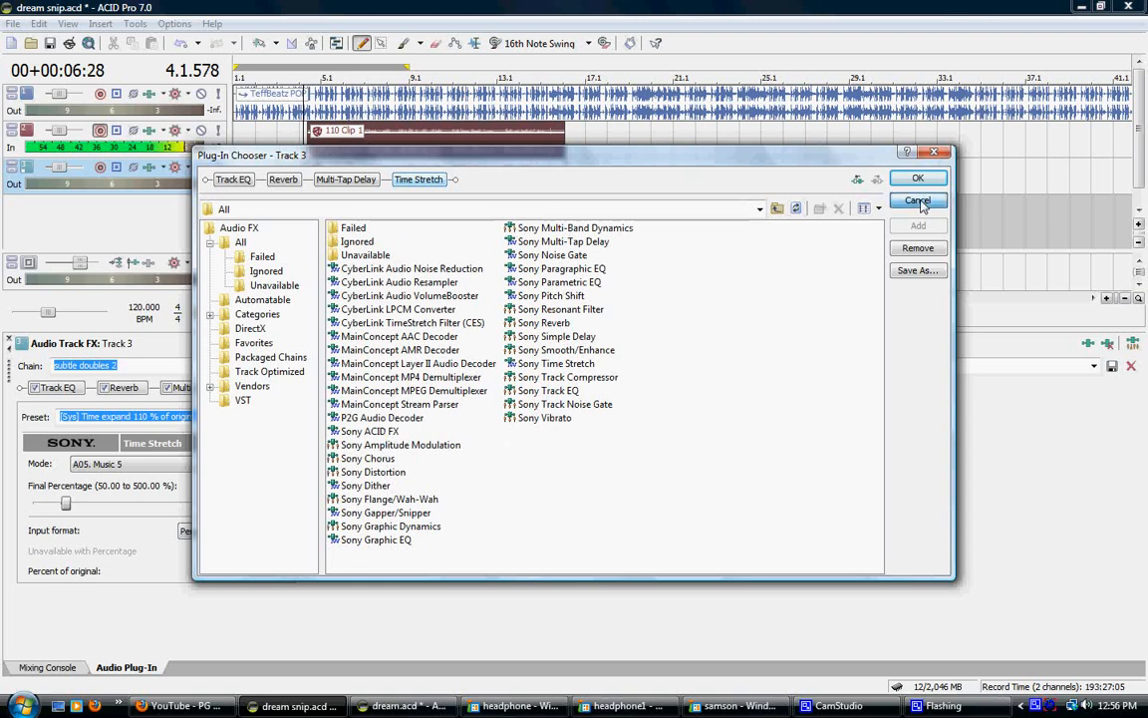
Cancel the Plug-In Chooser without adding effects, leaving Track 3's chain as (Untitled)
click(918, 200)
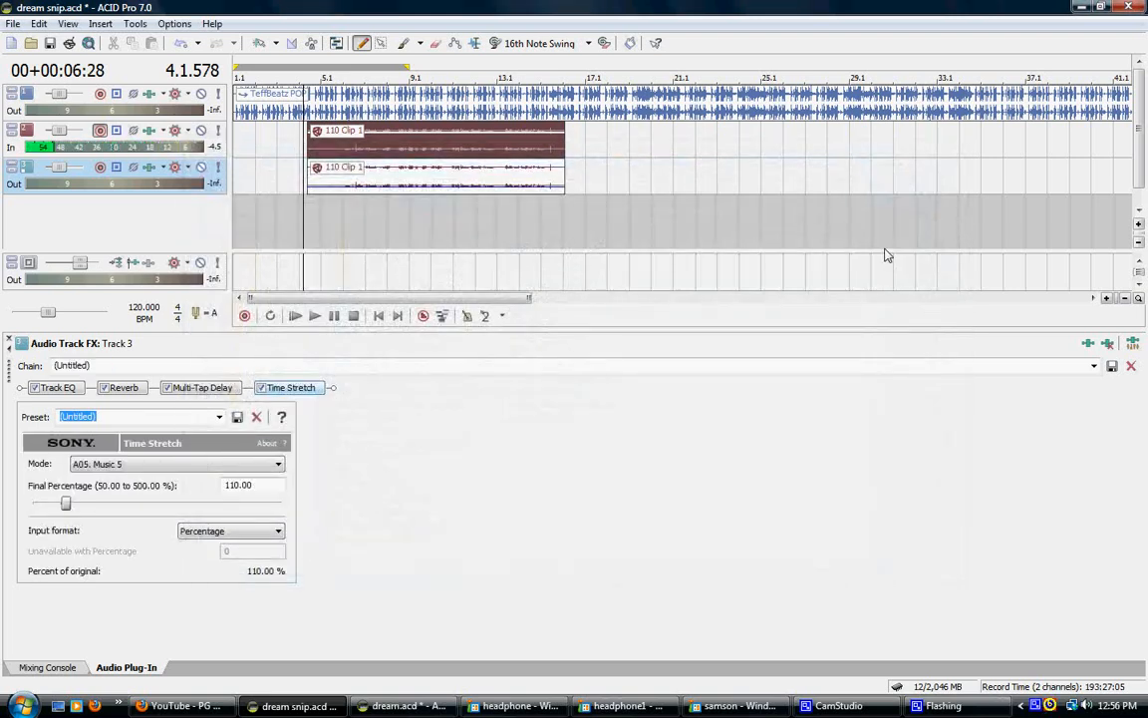
mouse_move(355, 314)
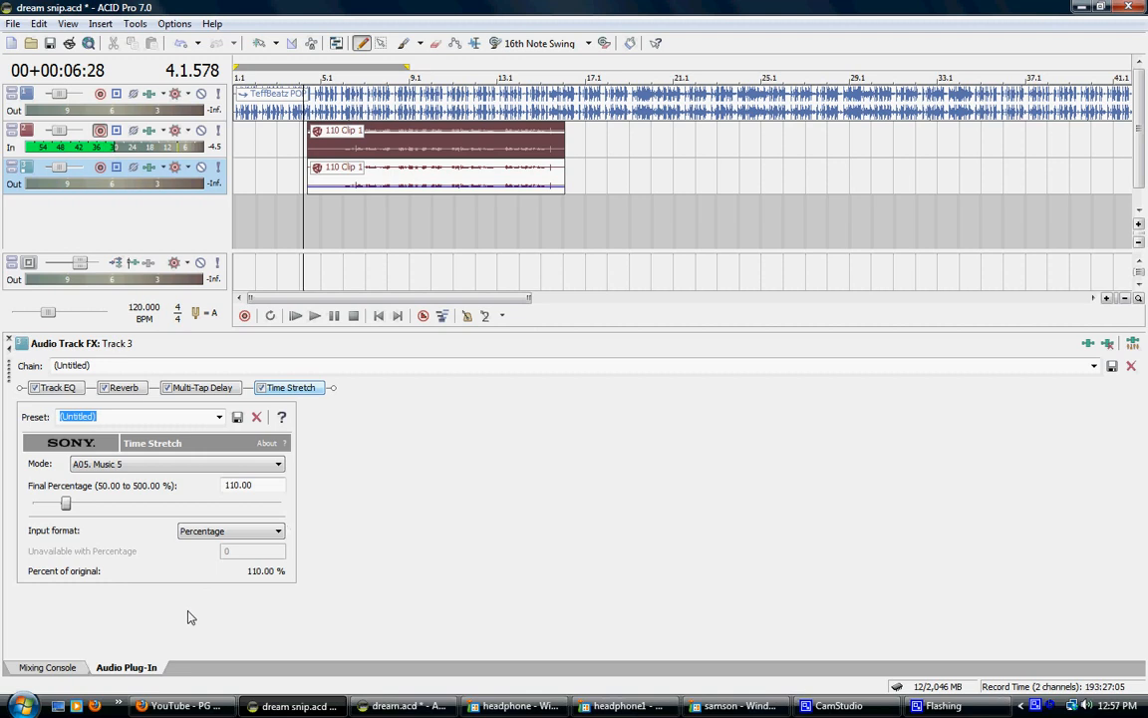
mouse_move(182, 706)
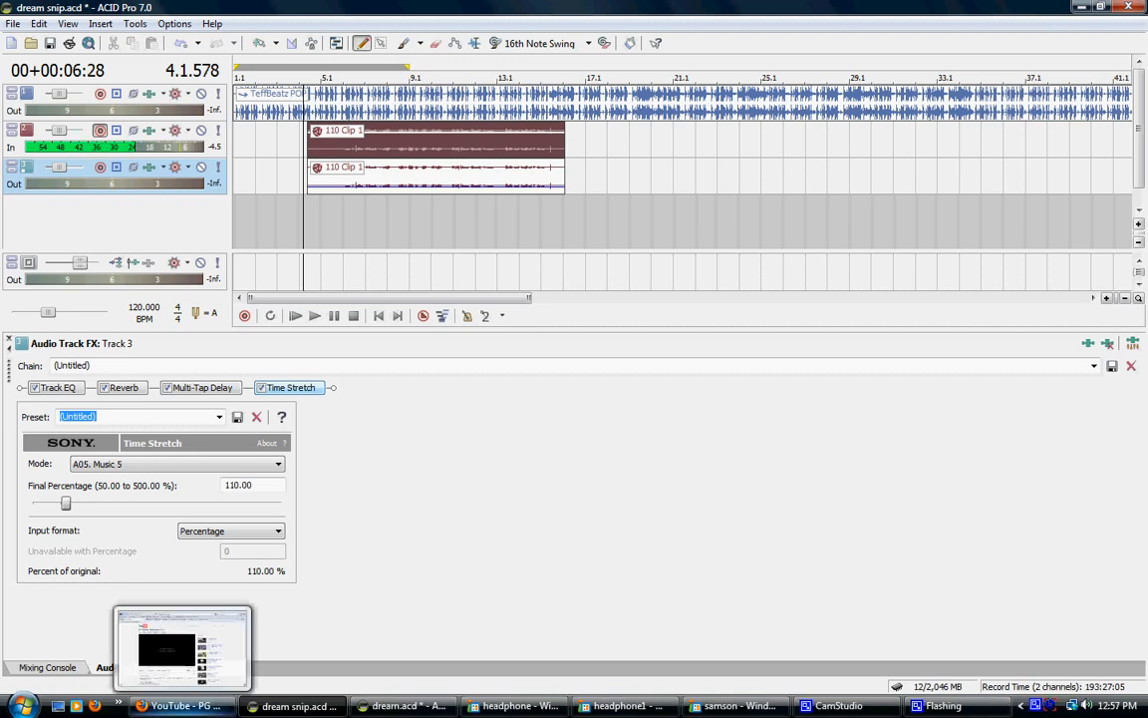
mouse_move(308, 608)
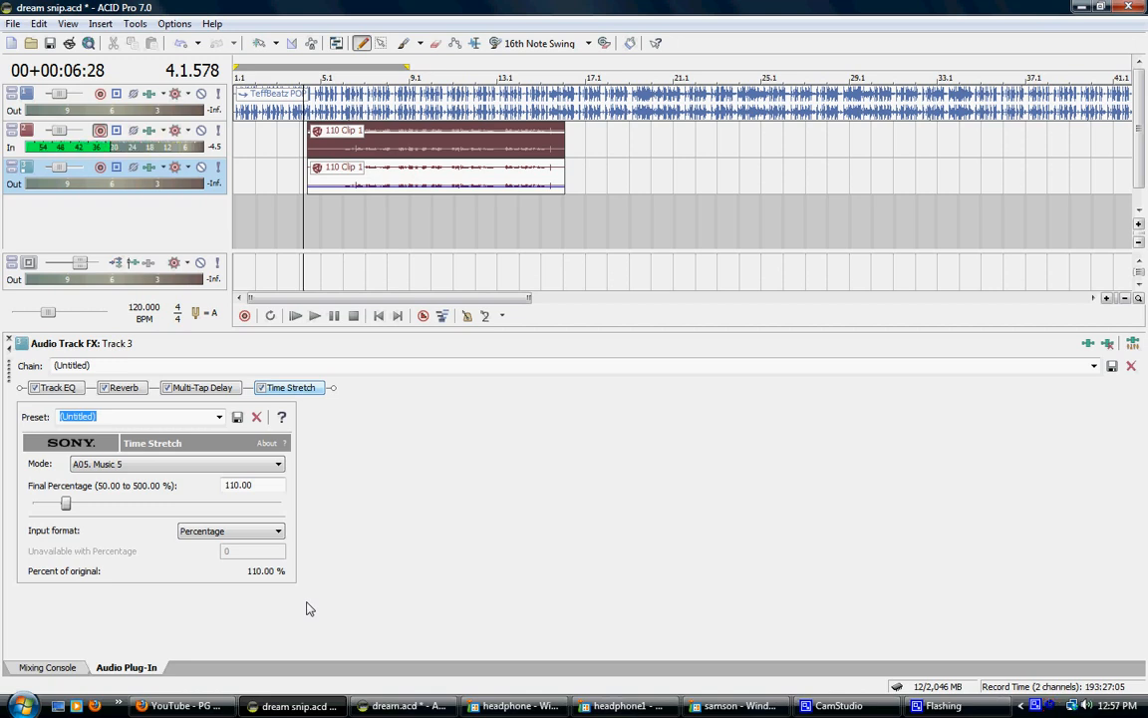
mouse_move(442, 421)
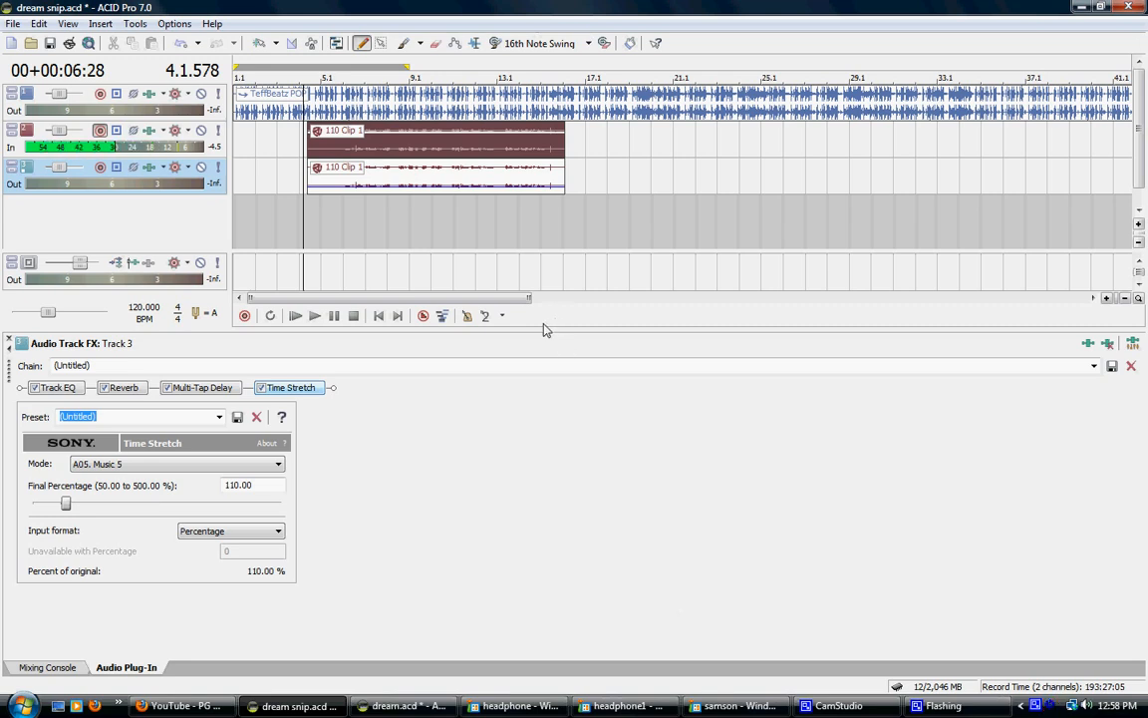
mouse_move(587, 357)
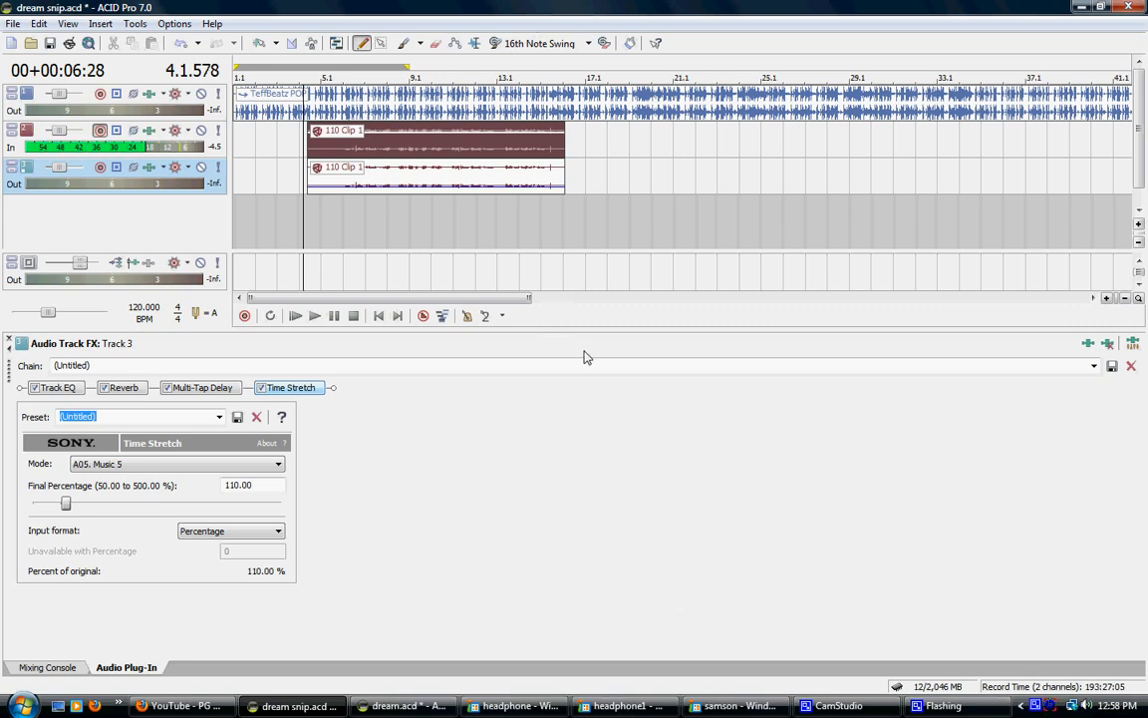